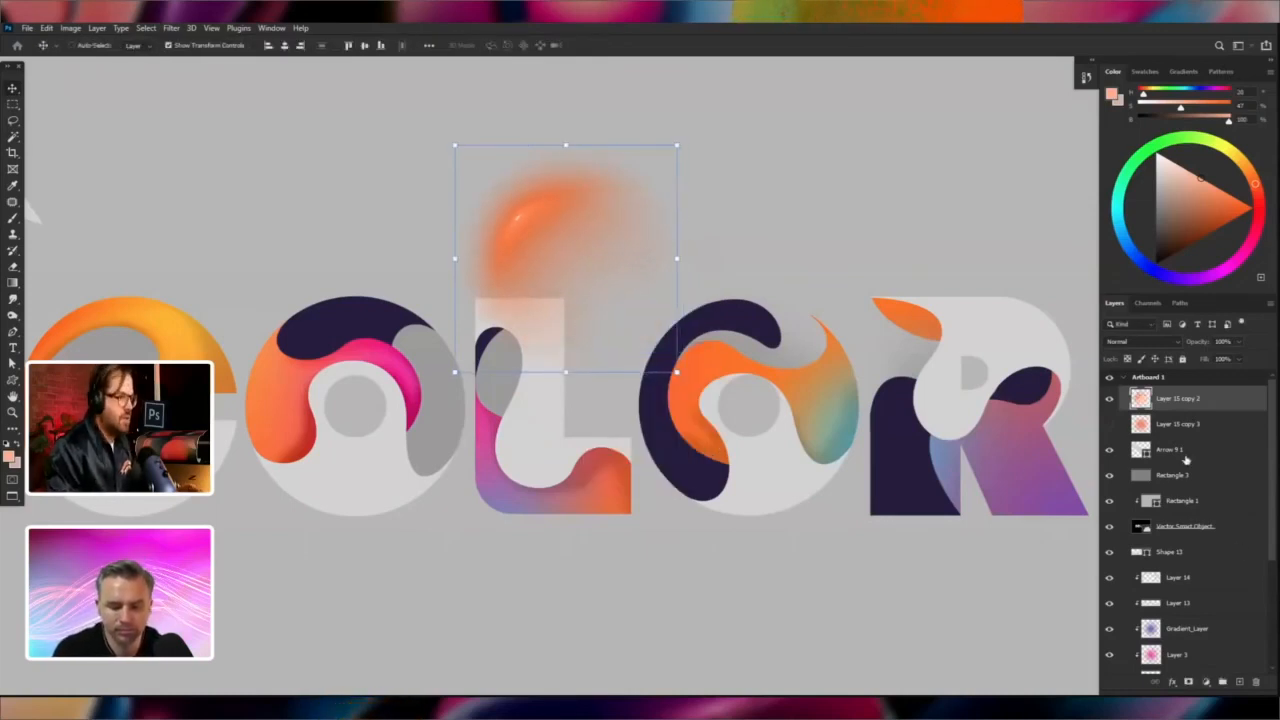
Convert the COLOR text into outlined letter shapes
click(1140, 341)
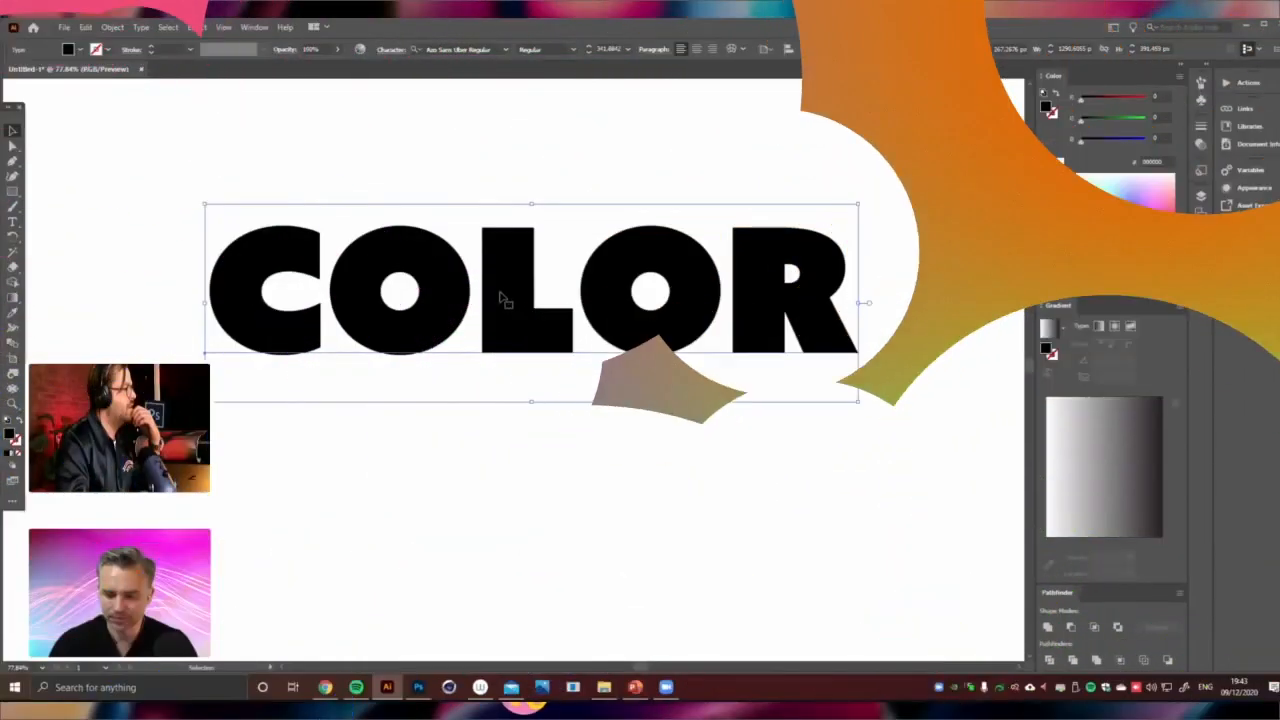
right_click(505, 300)
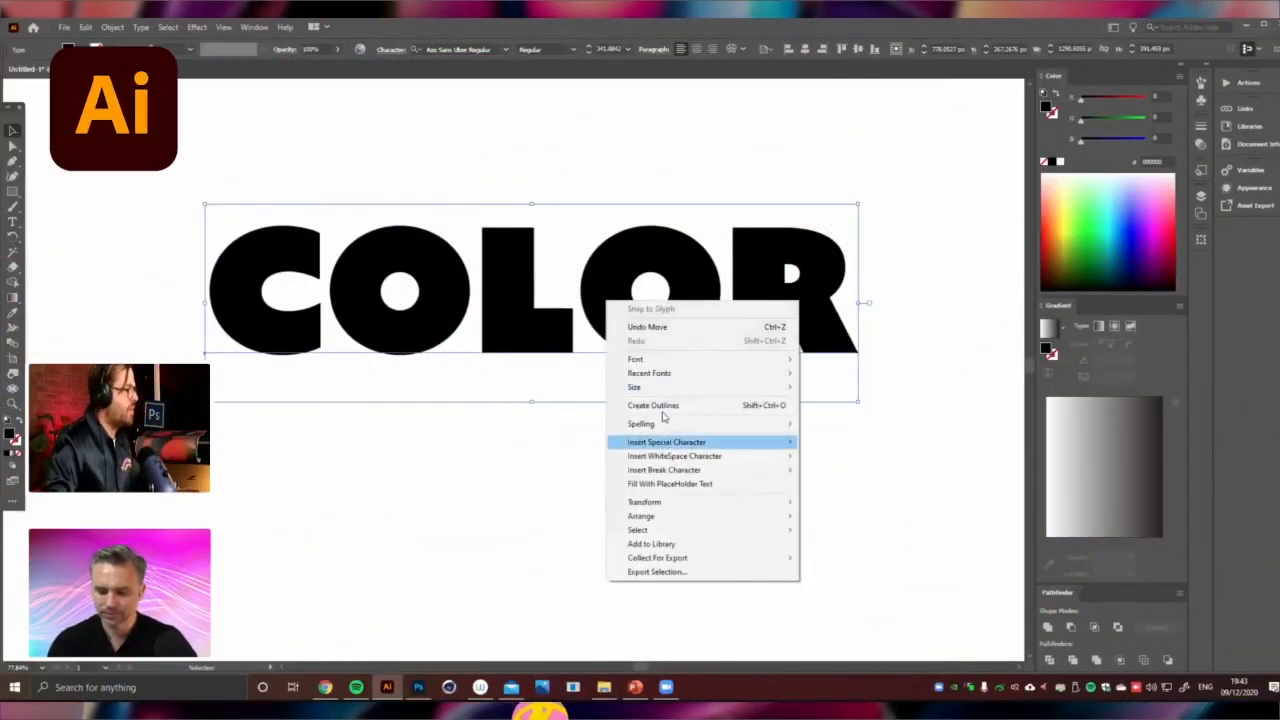
click(653, 405)
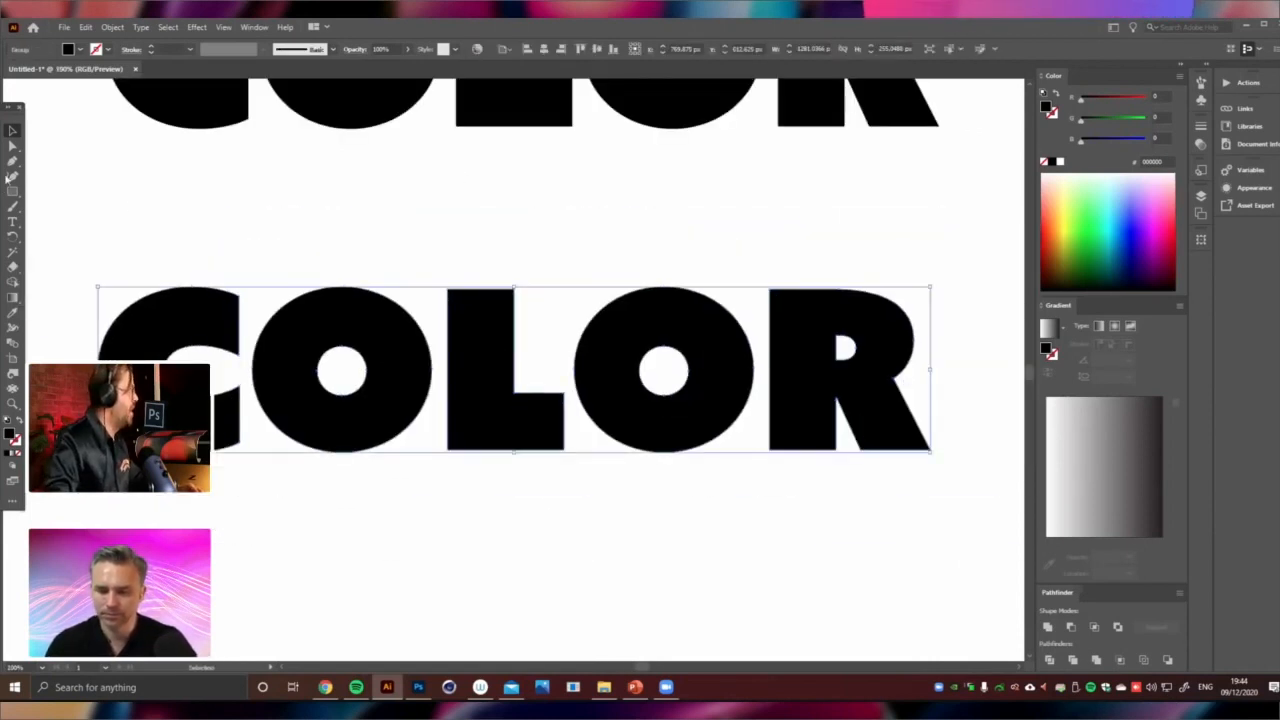
click(13, 191)
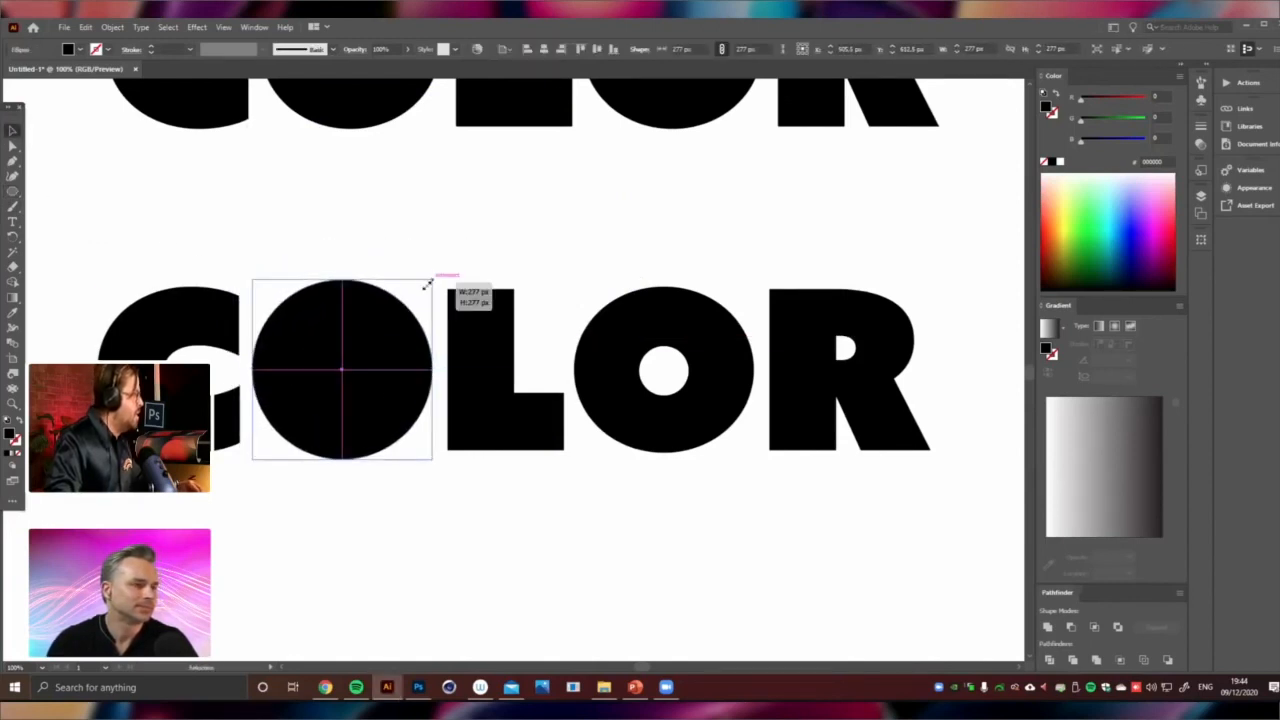
Draw a circle sized to the O and place the ring over the second O
drag(432, 283, 428, 286)
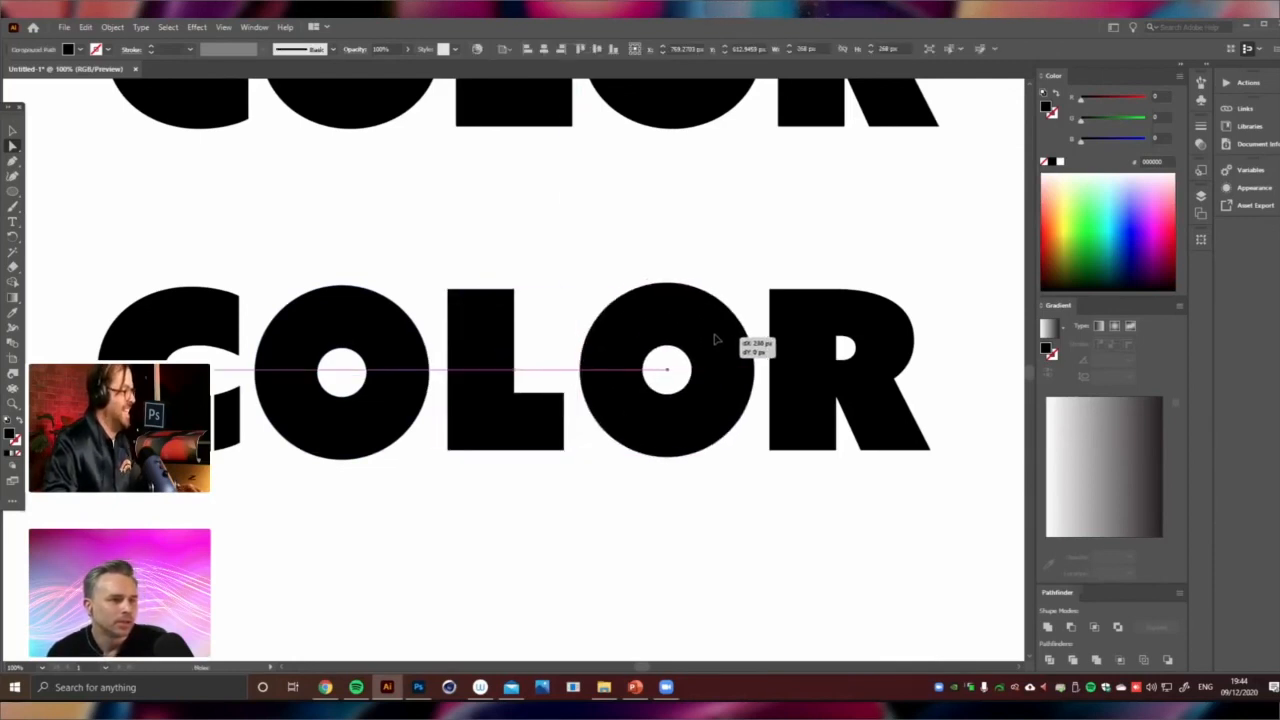
click(730, 199)
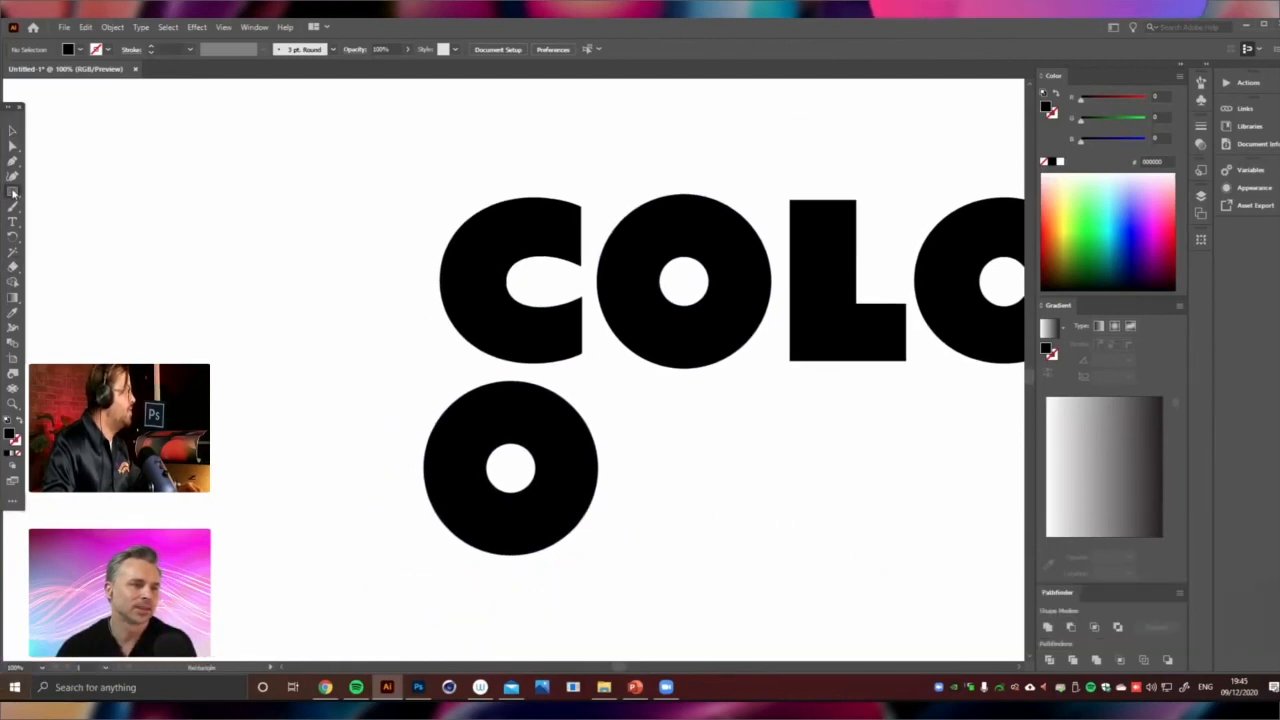
Draw and widen a bar across the O's right side so it opens into a C
drag(520, 475, 615, 490)
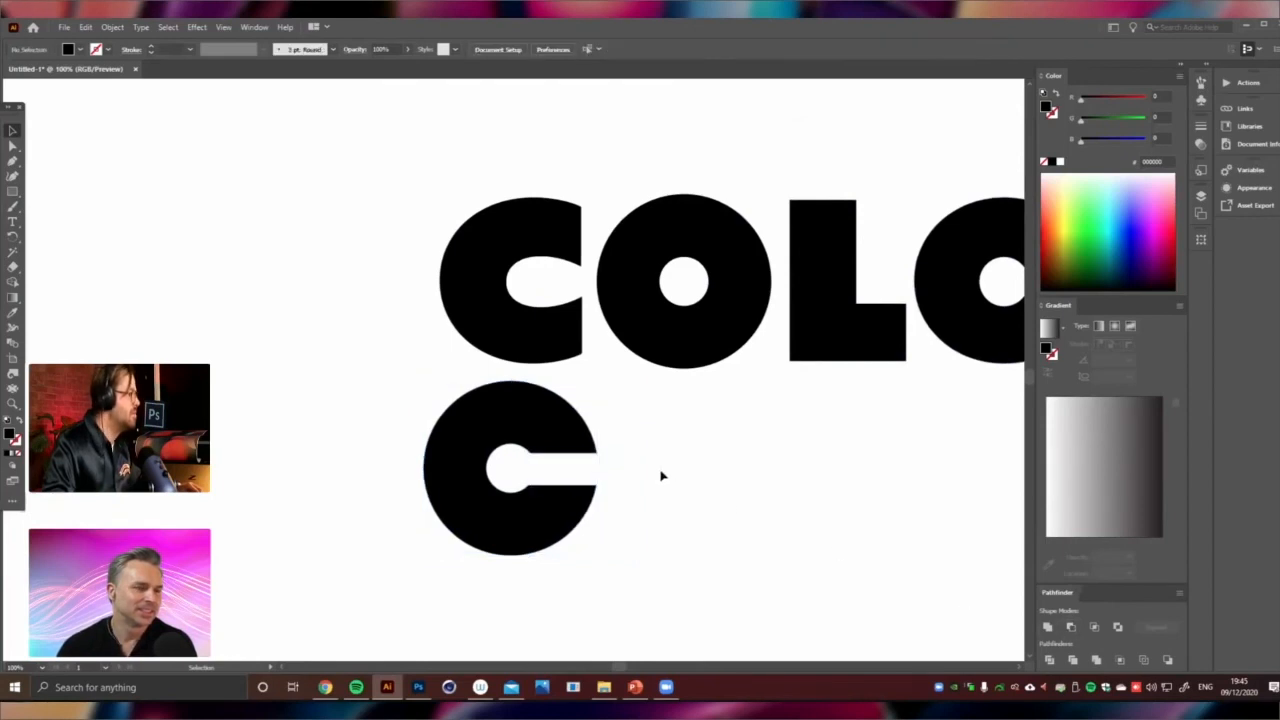
drag(535, 455, 630, 480)
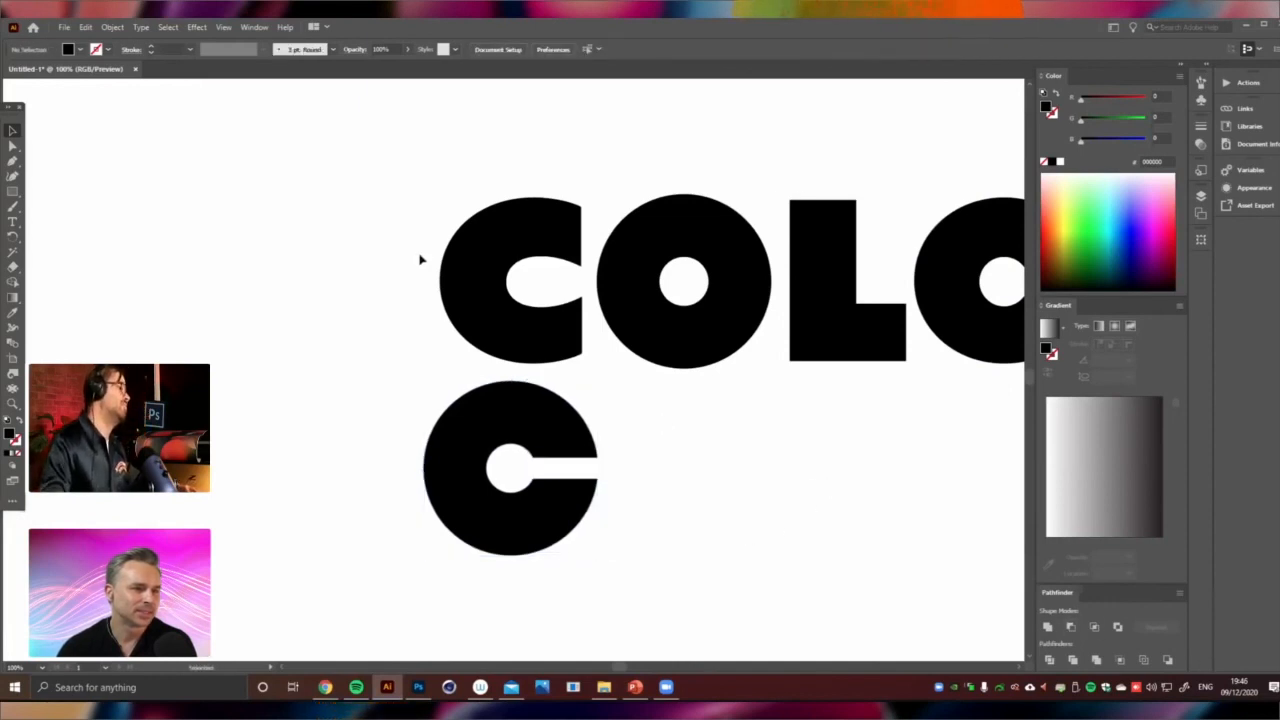
click(530, 280)
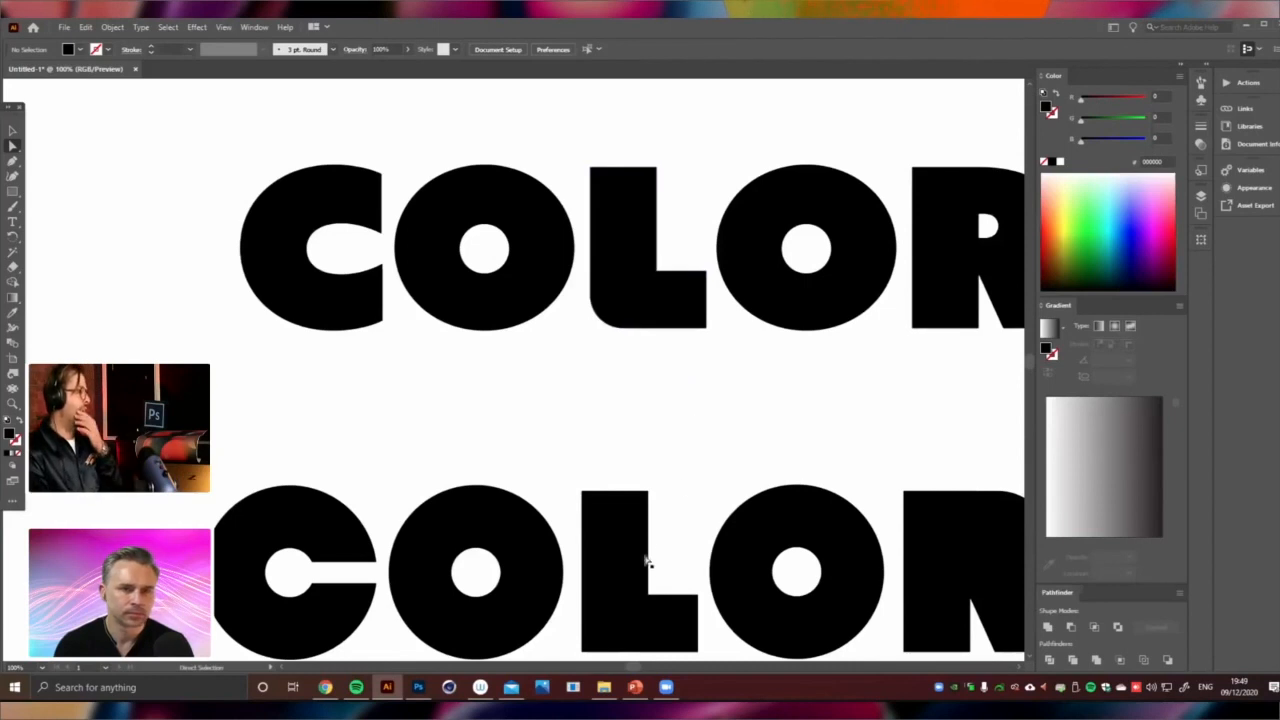
scroll(down, 3)
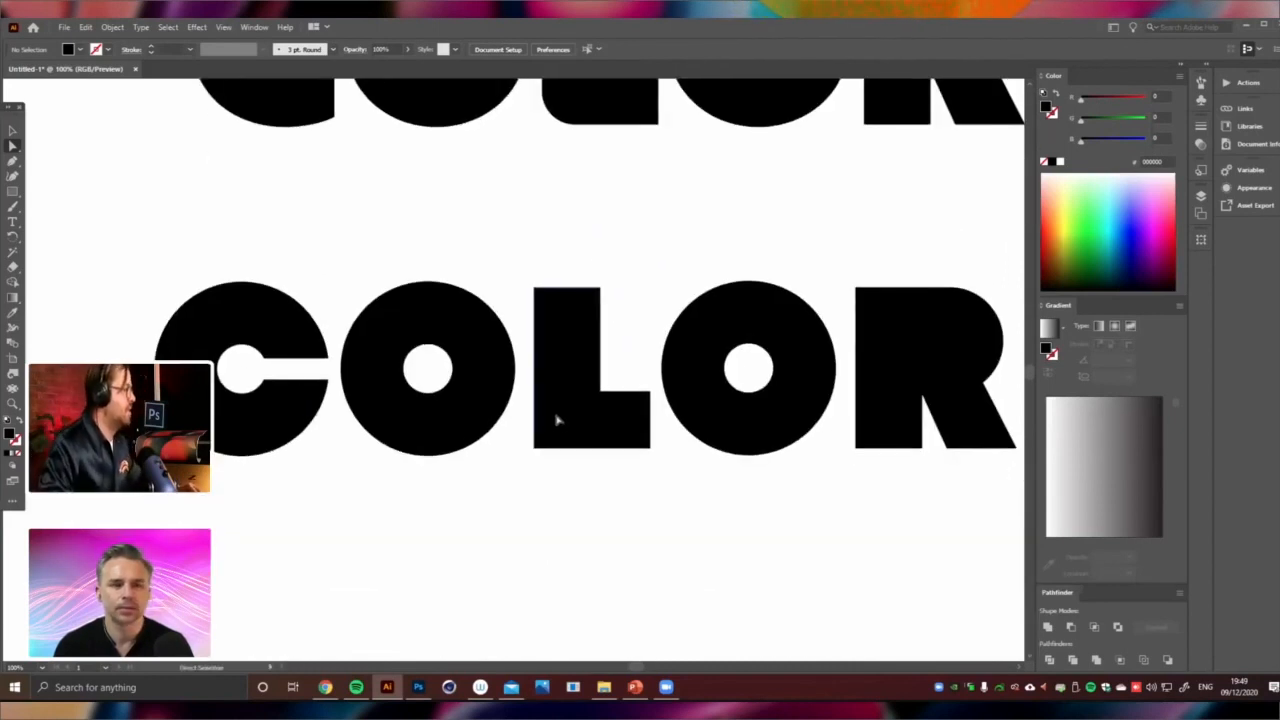
click(558, 425)
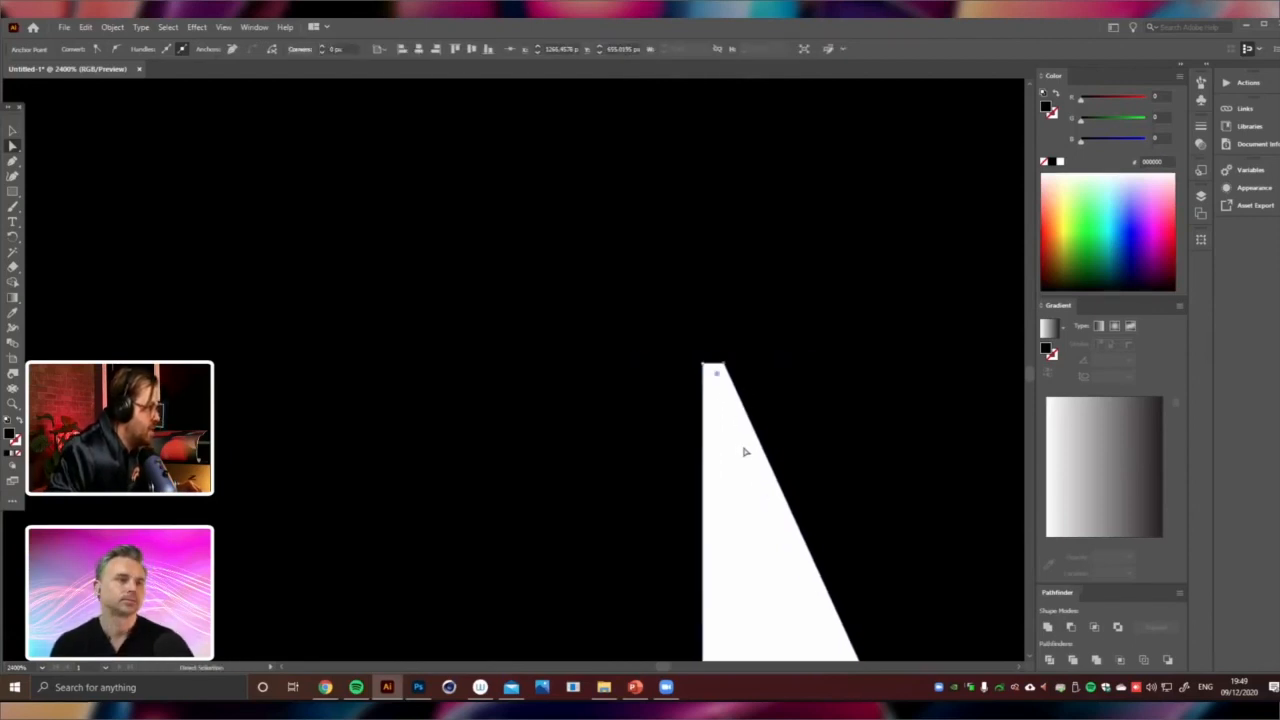
Nudge the white notch's corner point and turn off Snap to Pixel
drag(715, 372, 705, 365)
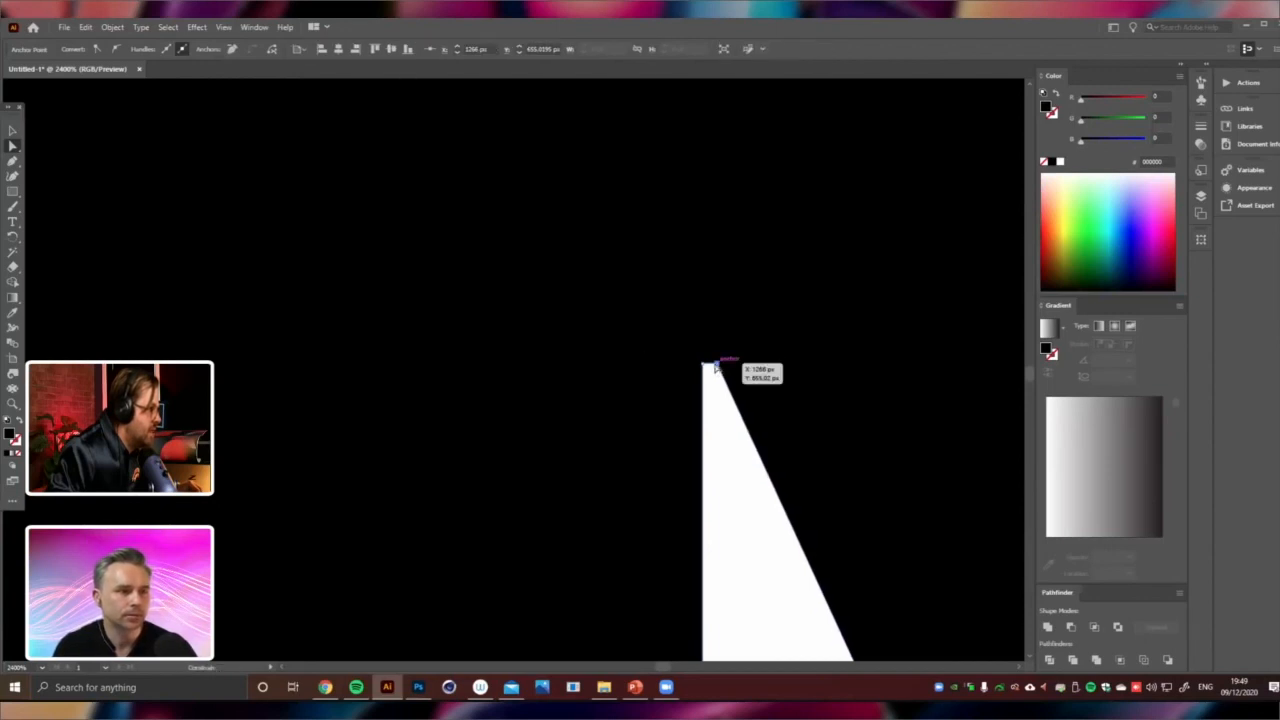
click(254, 27)
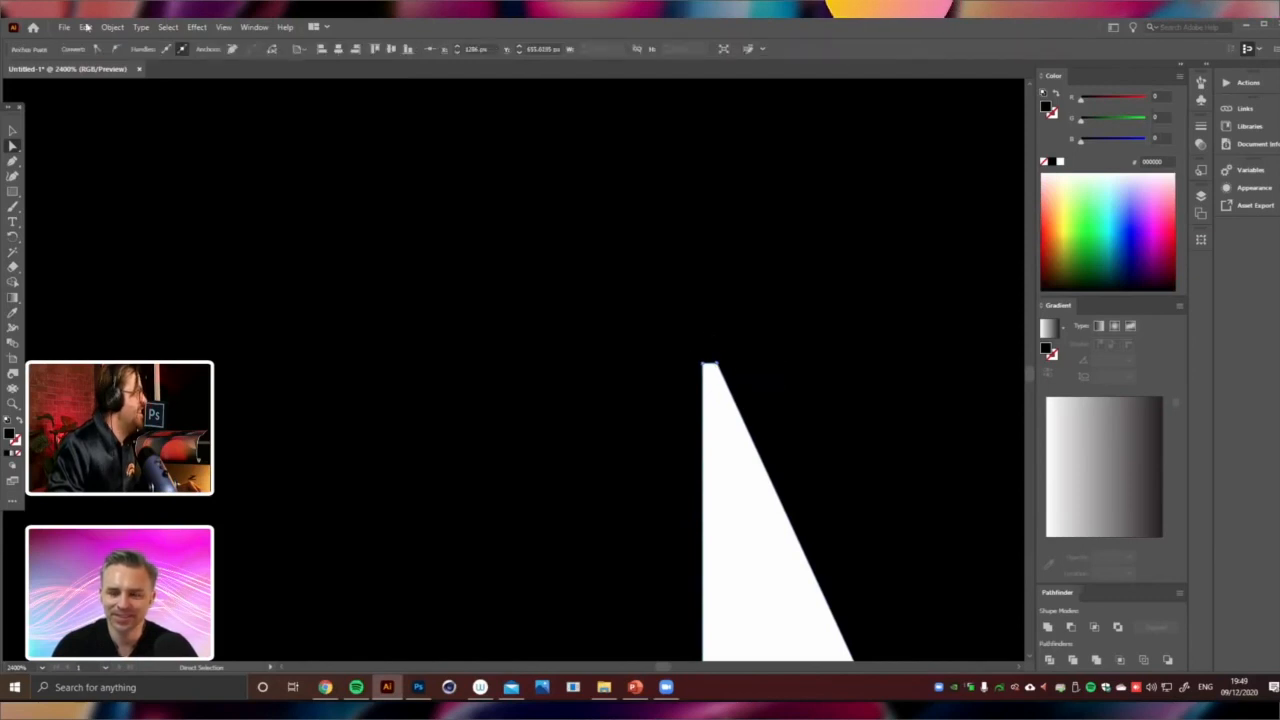
click(223, 27)
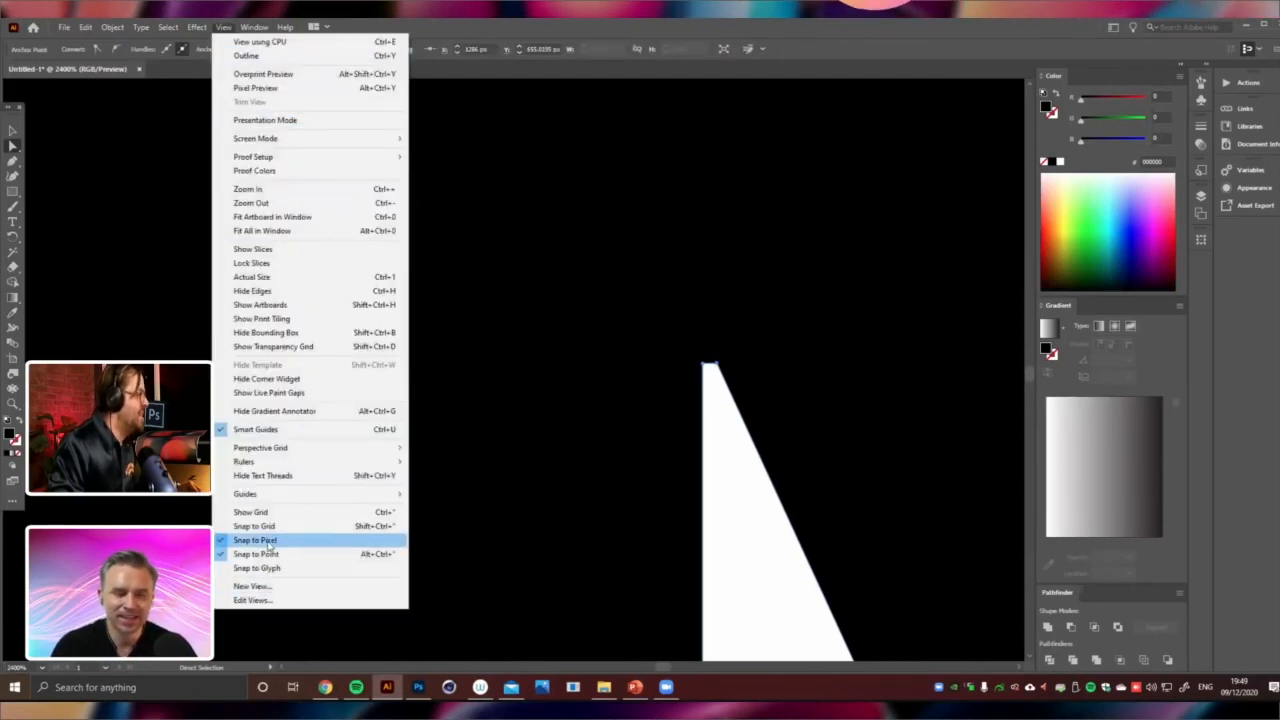
mouse_move(270, 554)
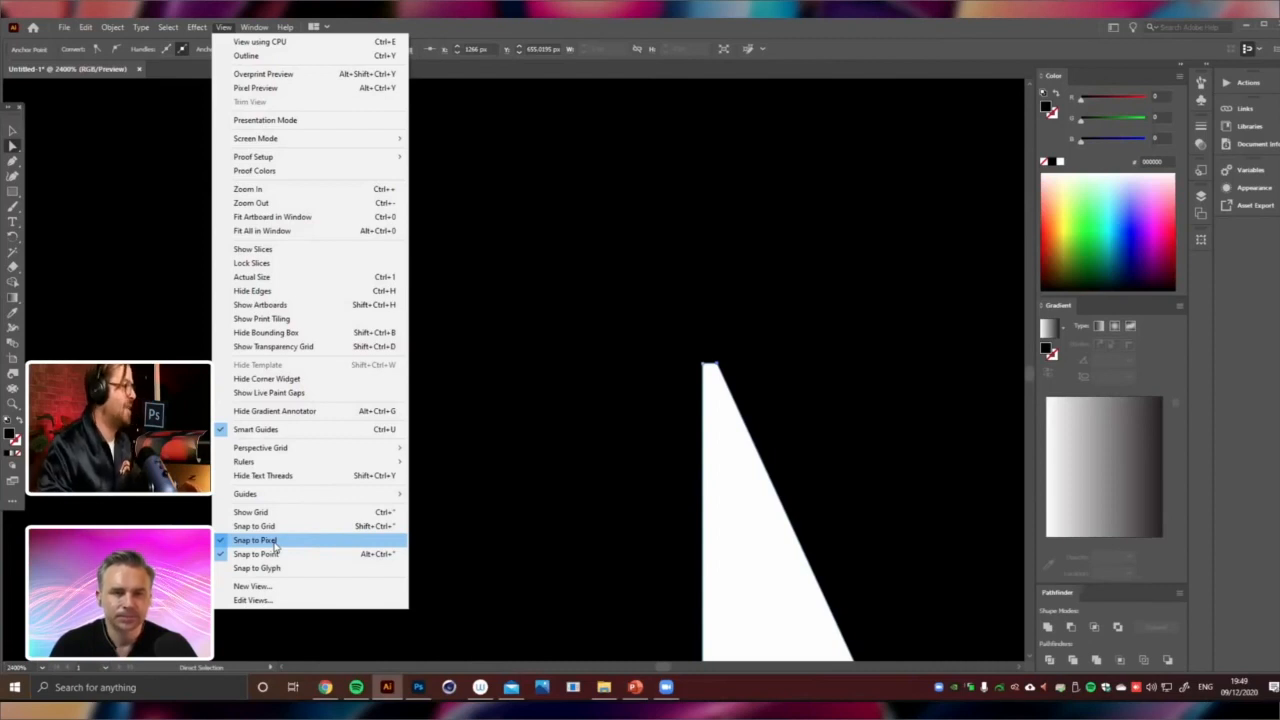
click(254, 540)
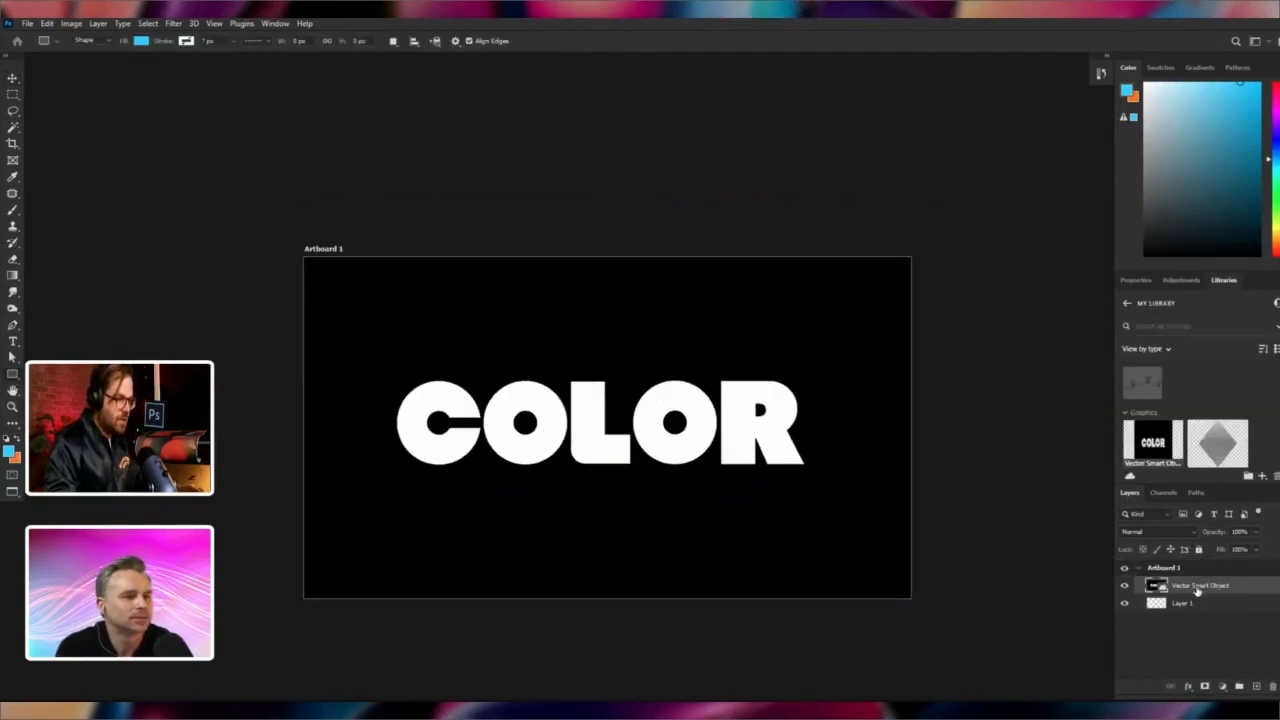
Open the context menu for the COLOR lettering layer
right_click(1197, 585)
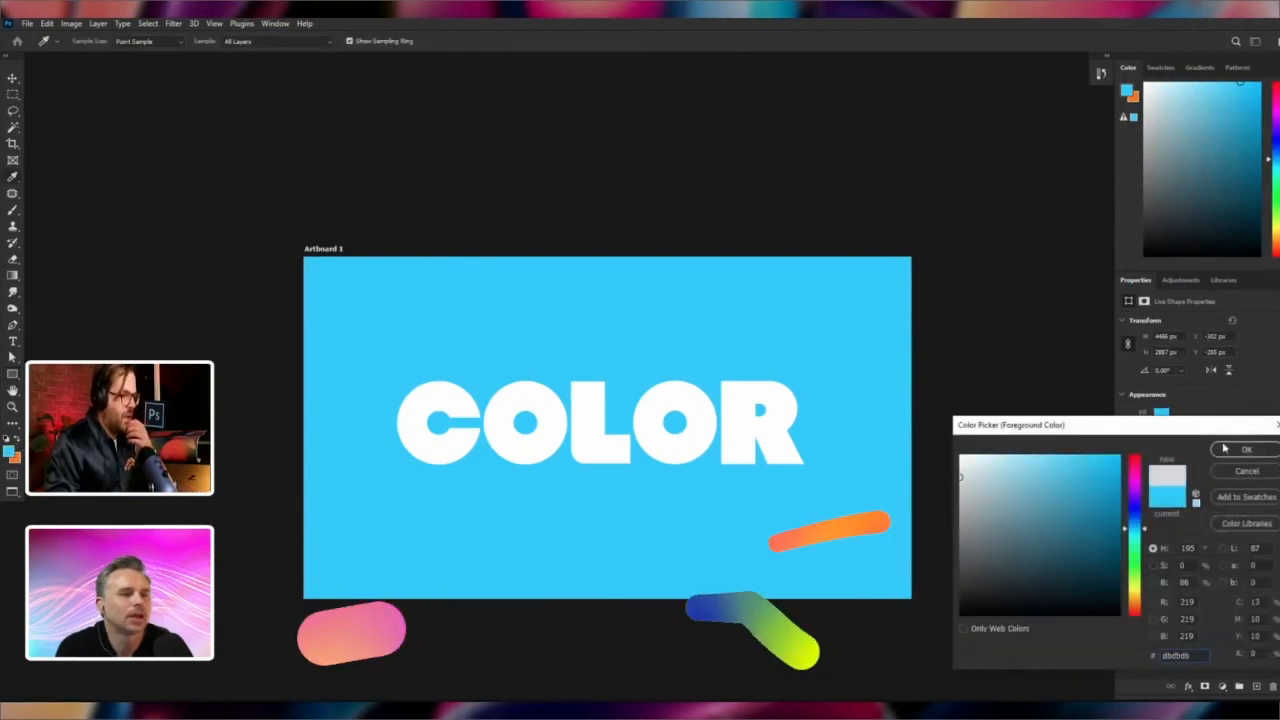
Confirm light gray as the foreground colour and the background fill
click(1247, 448)
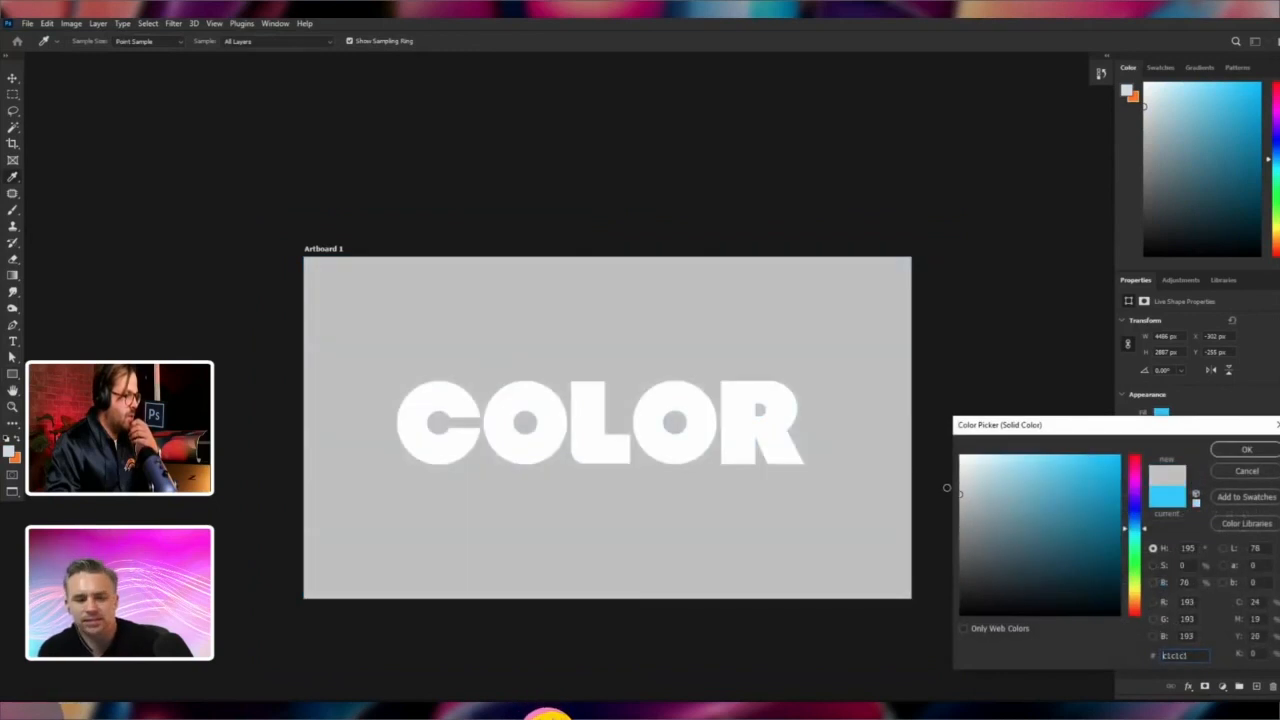
click(1246, 449)
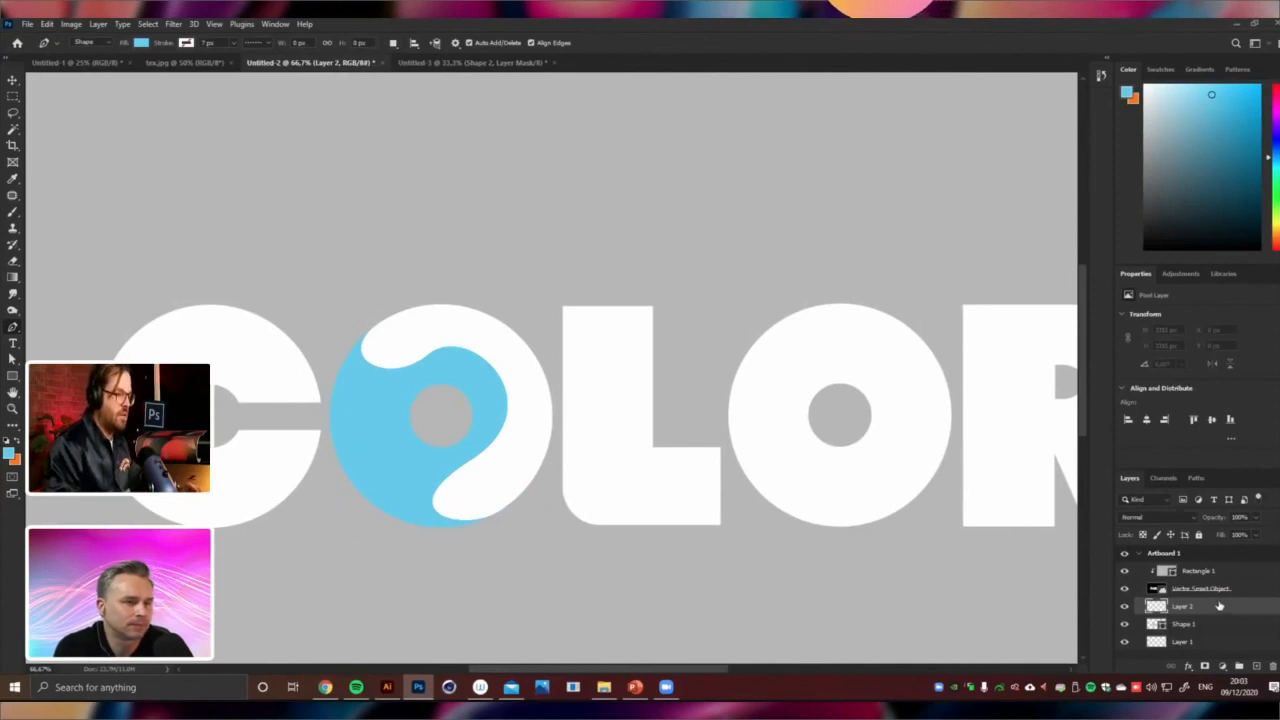
Clip the painted swirl layer to the O with Create Clipping Mask
right_click(1199, 606)
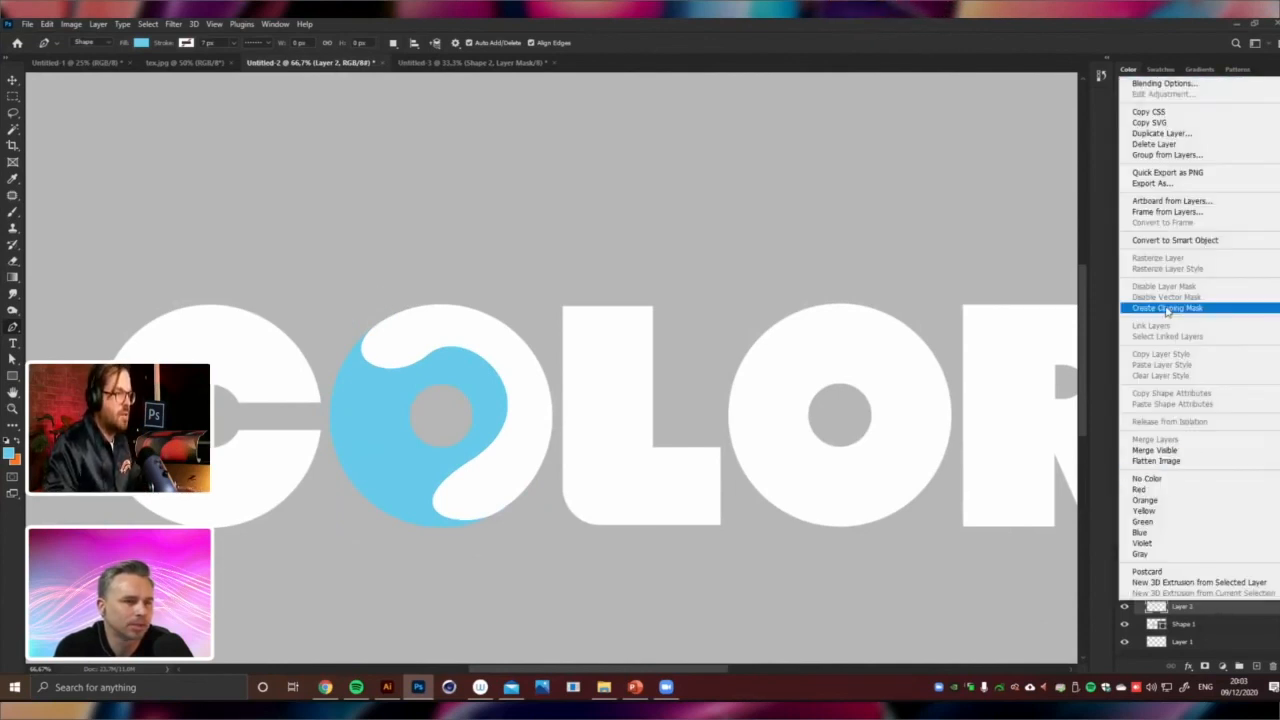
click(1167, 307)
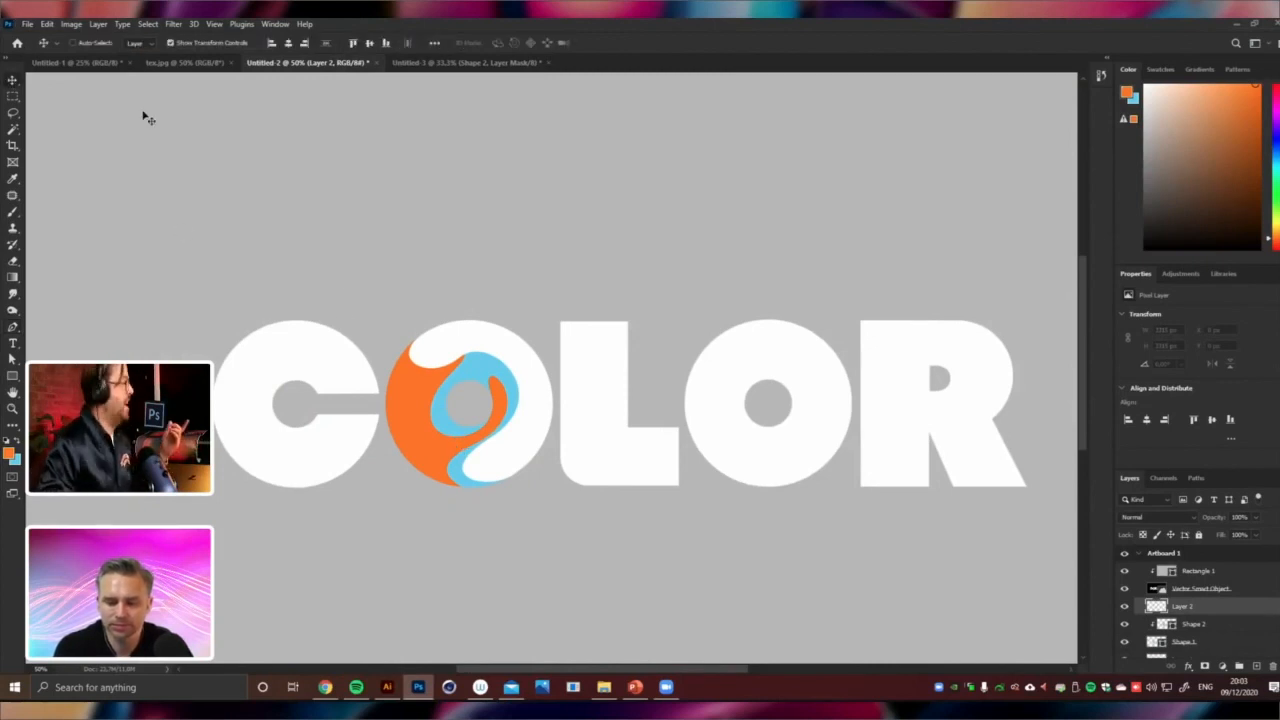
Select Artboard 1 from the layers under the O, then open the swirl layer's options
right_click(430, 400)
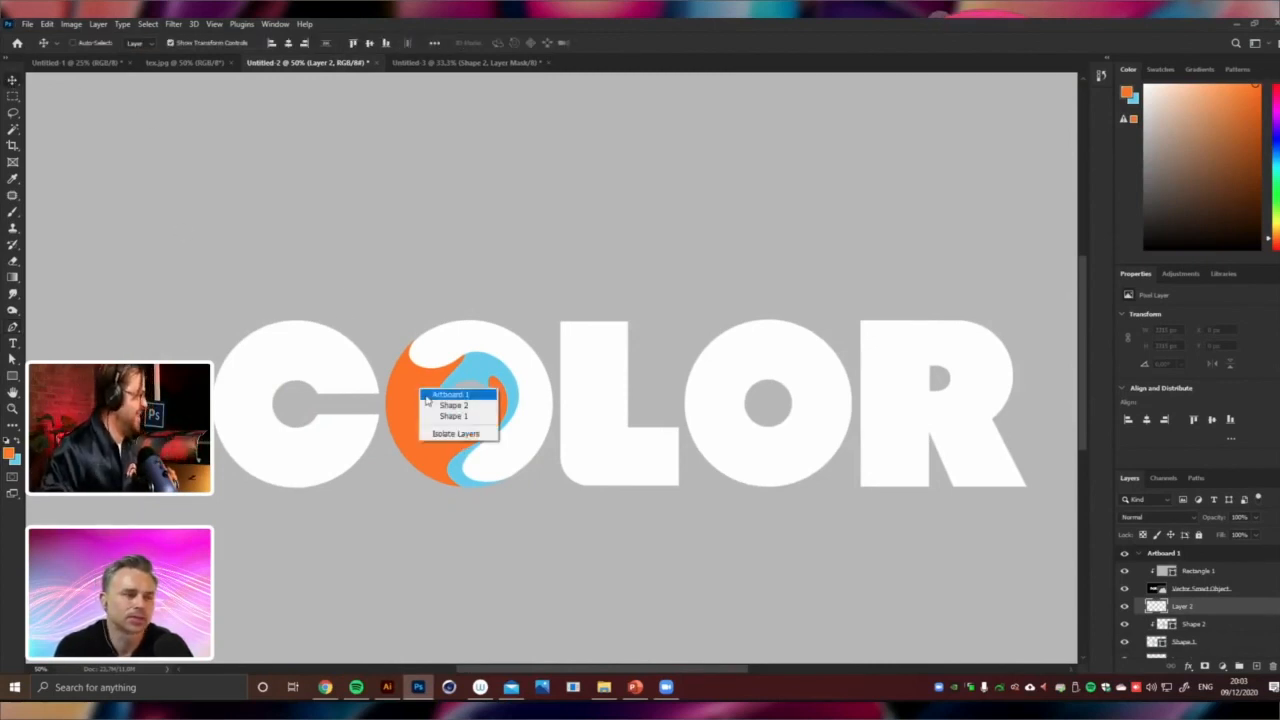
click(454, 405)
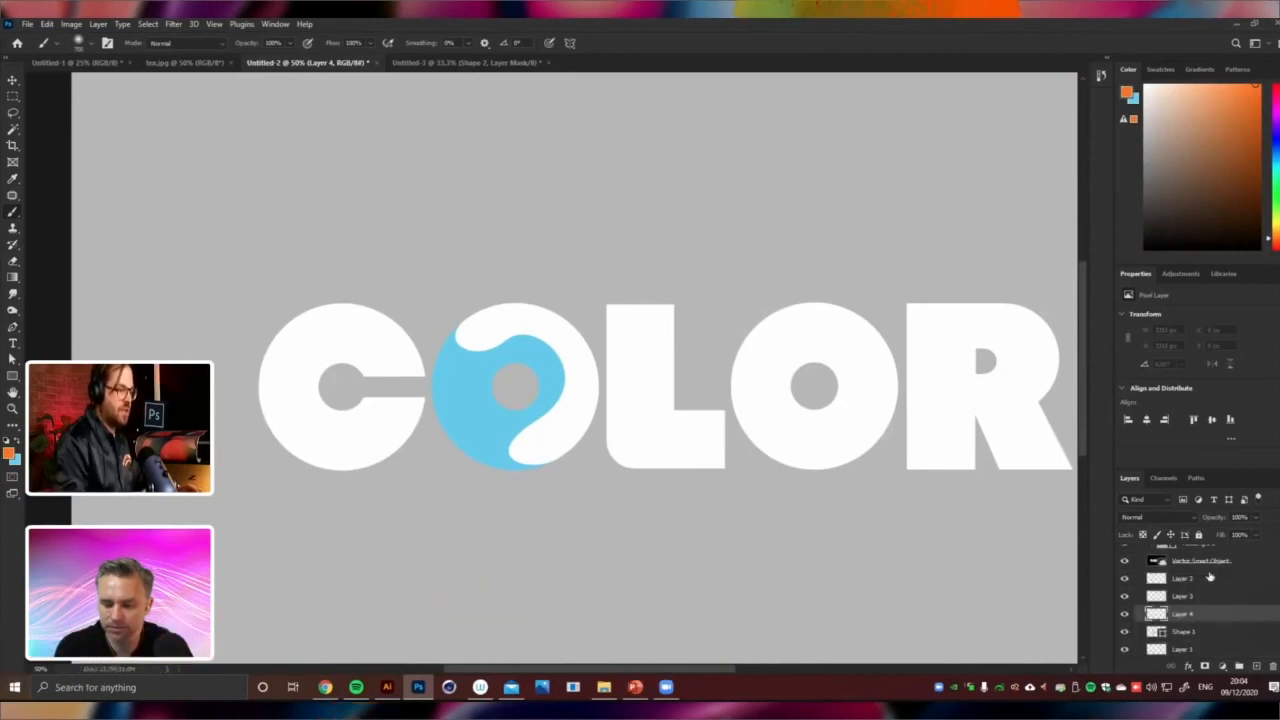
right_click(1183, 578)
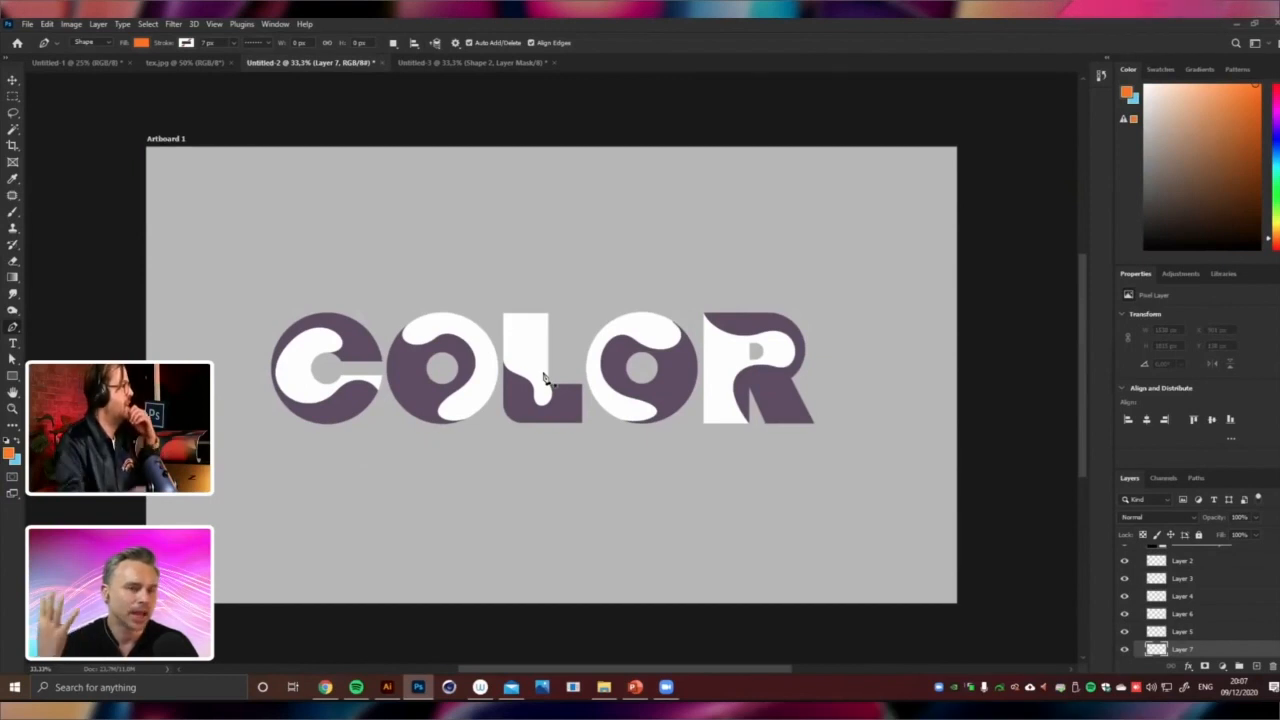
mouse_move(13, 84)
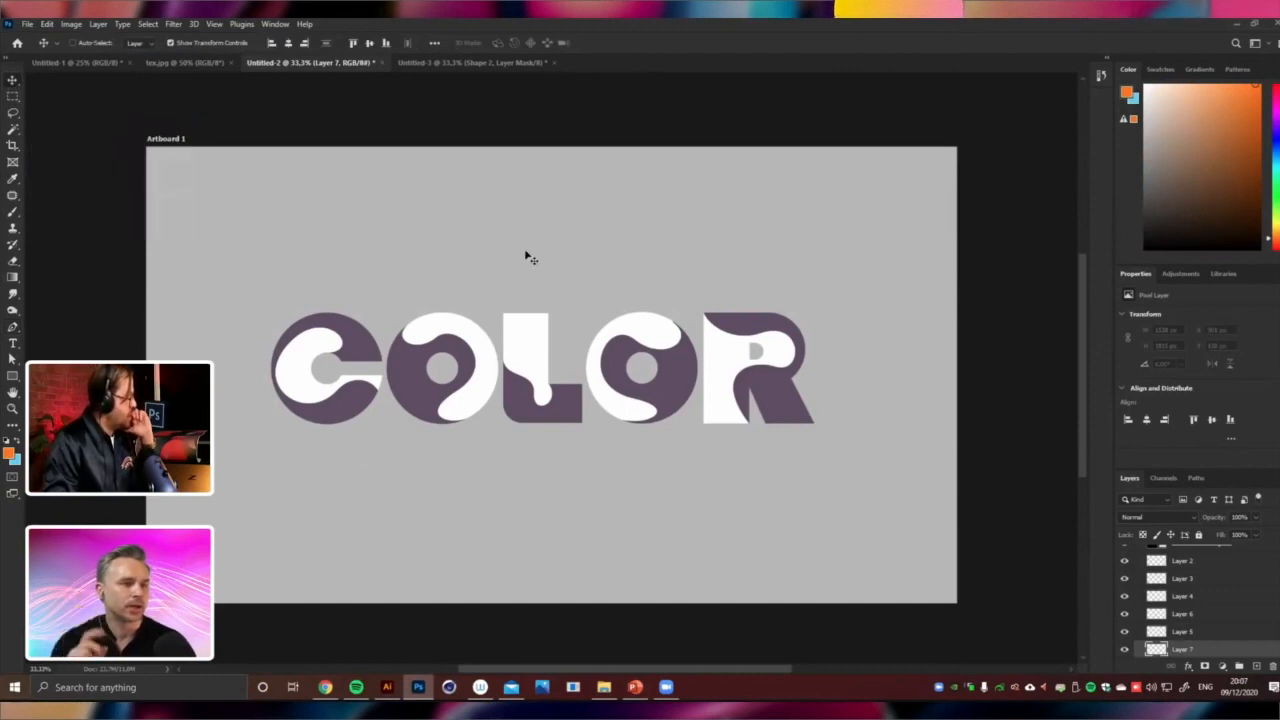
mouse_move(640, 264)
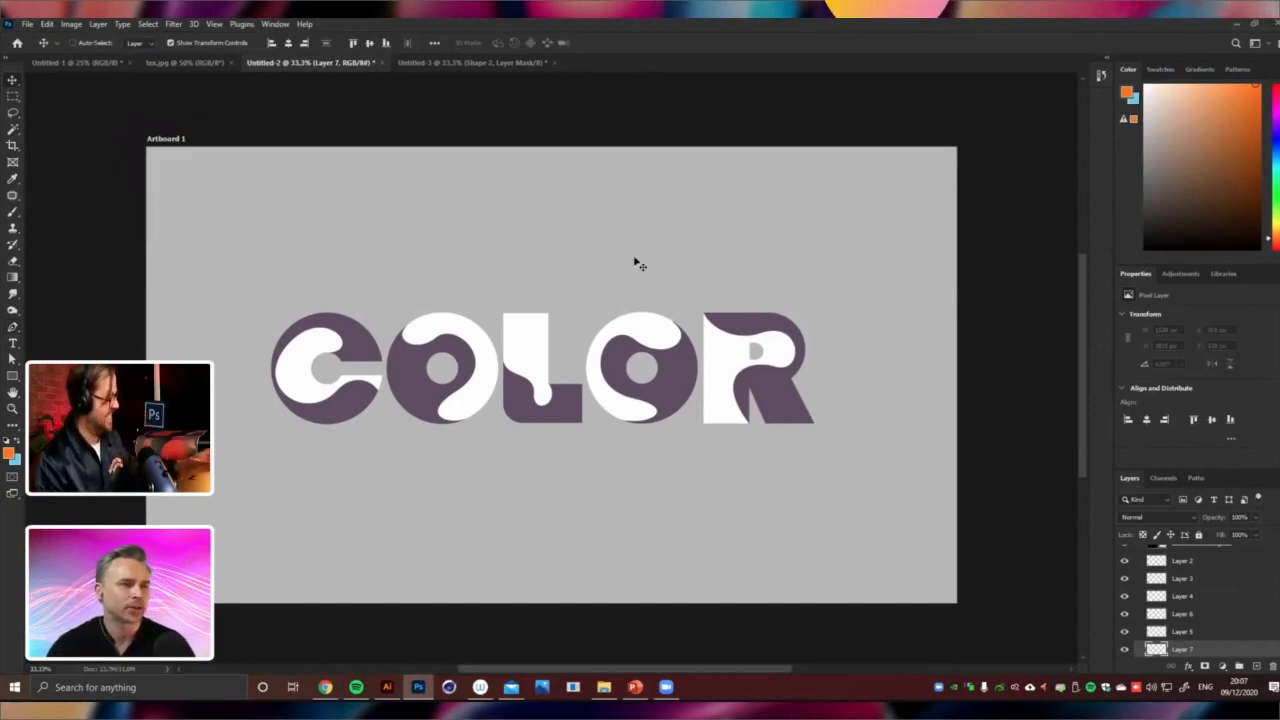
mouse_move(656, 283)
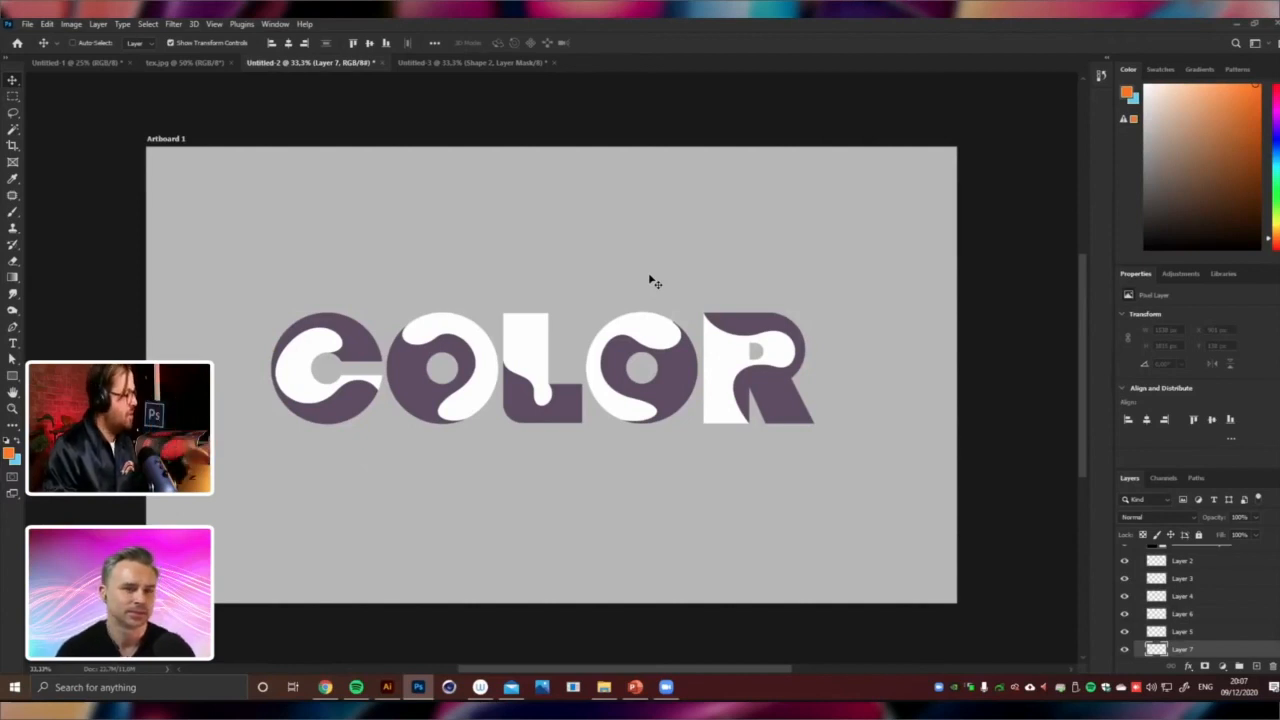
mouse_move(700, 380)
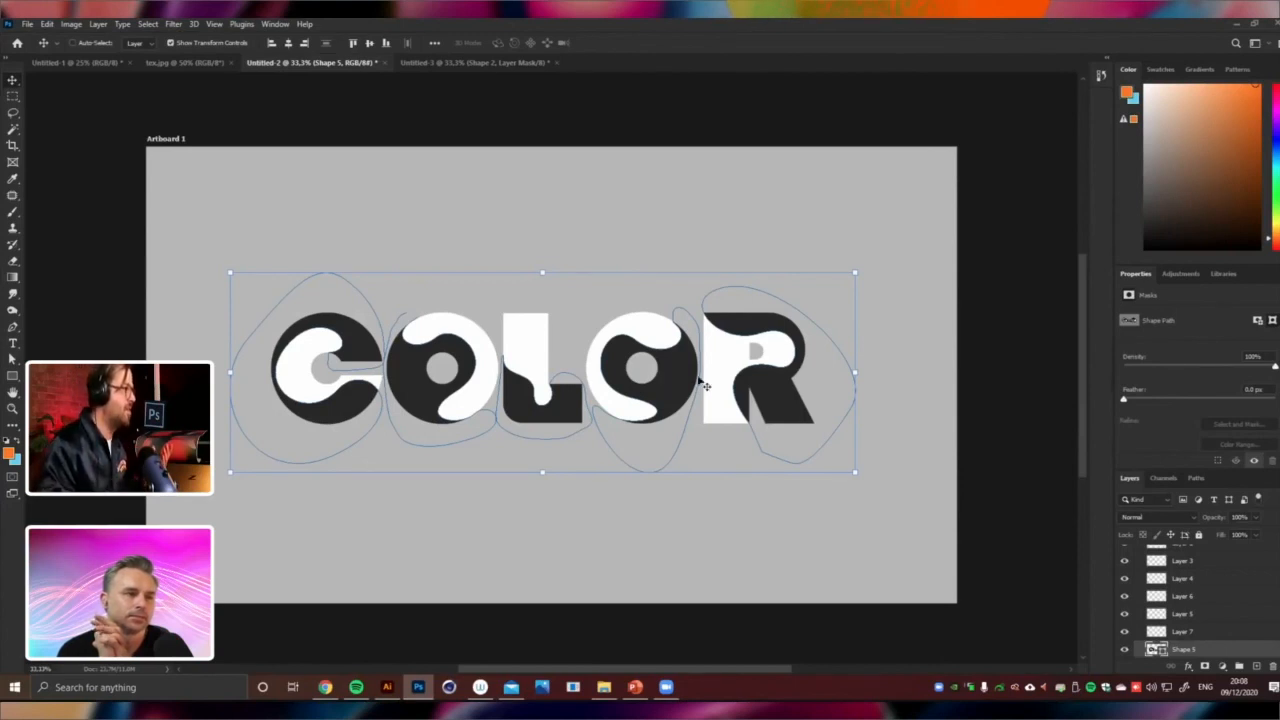
mouse_move(755, 388)
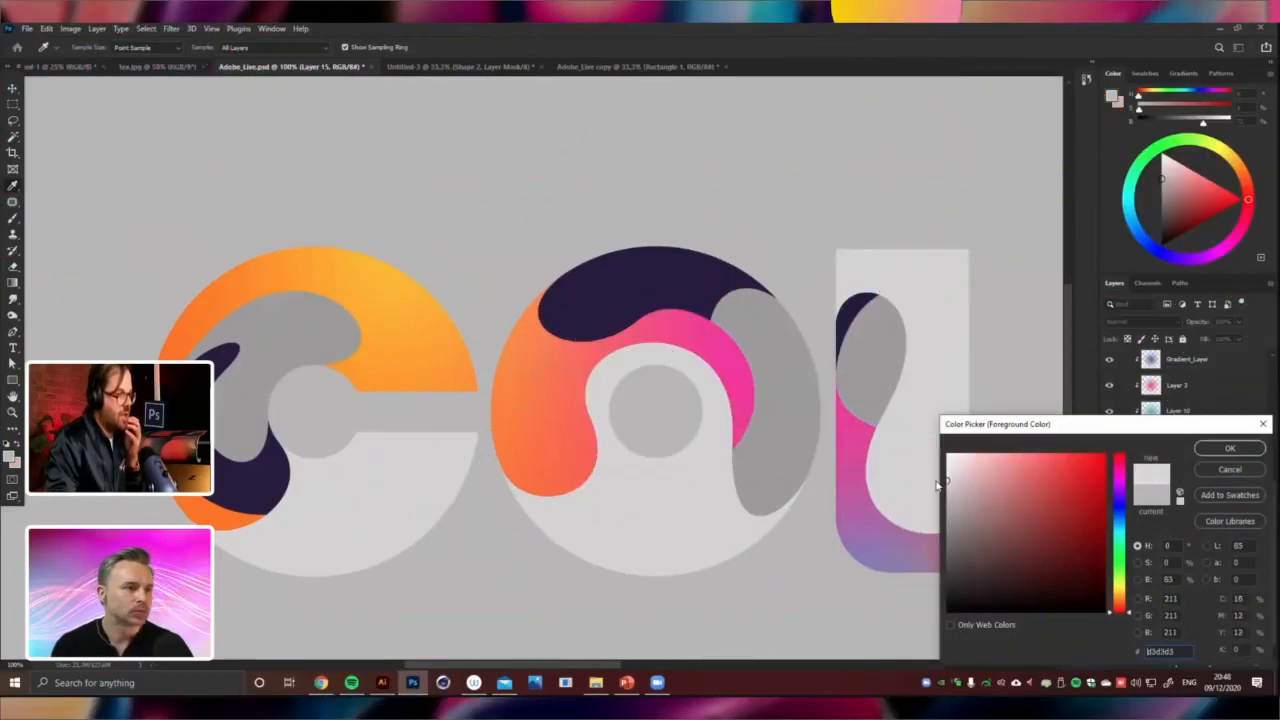
Confirm the light gray colour and pick Layer 13 for the shadow brush
click(1229, 447)
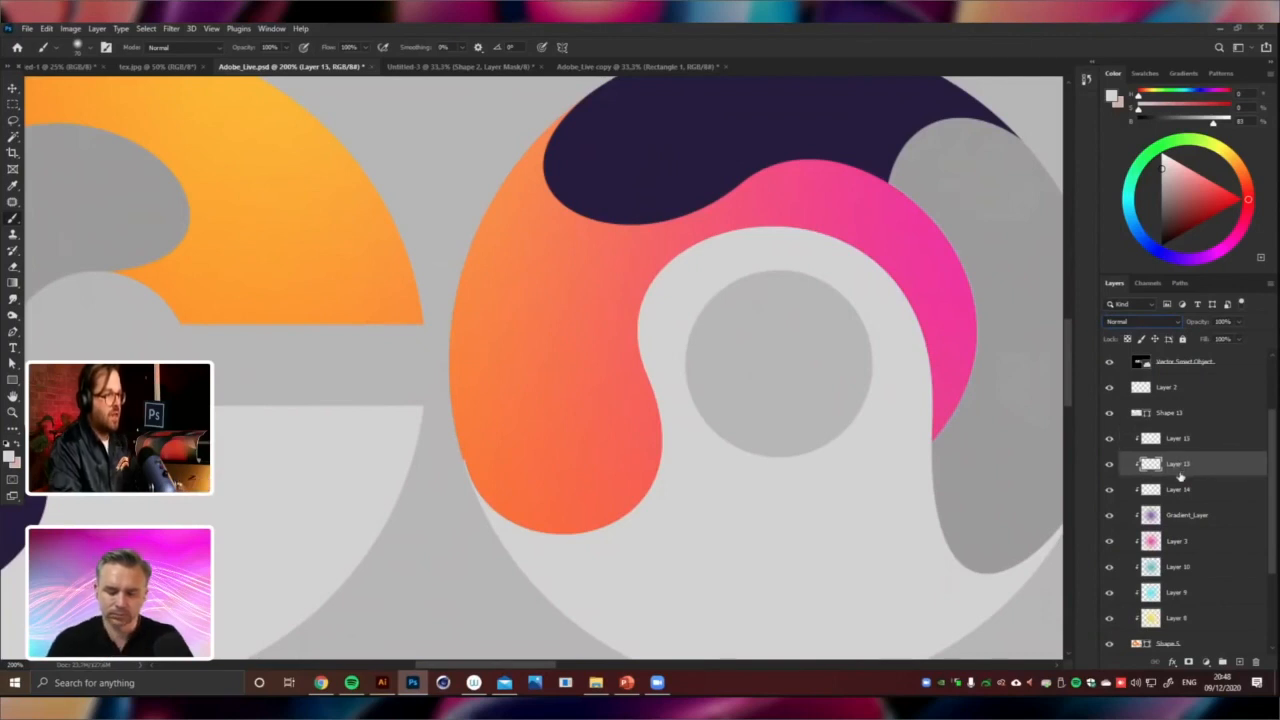
click(27, 28)
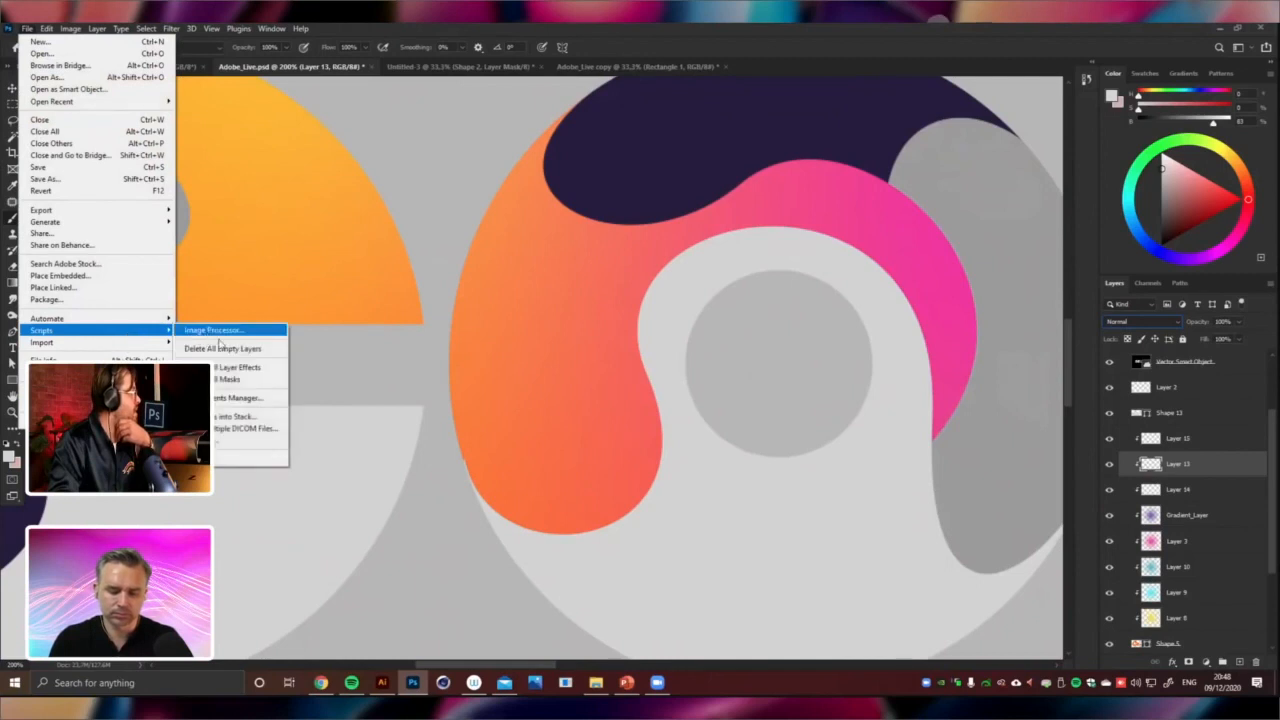
mouse_move(222, 348)
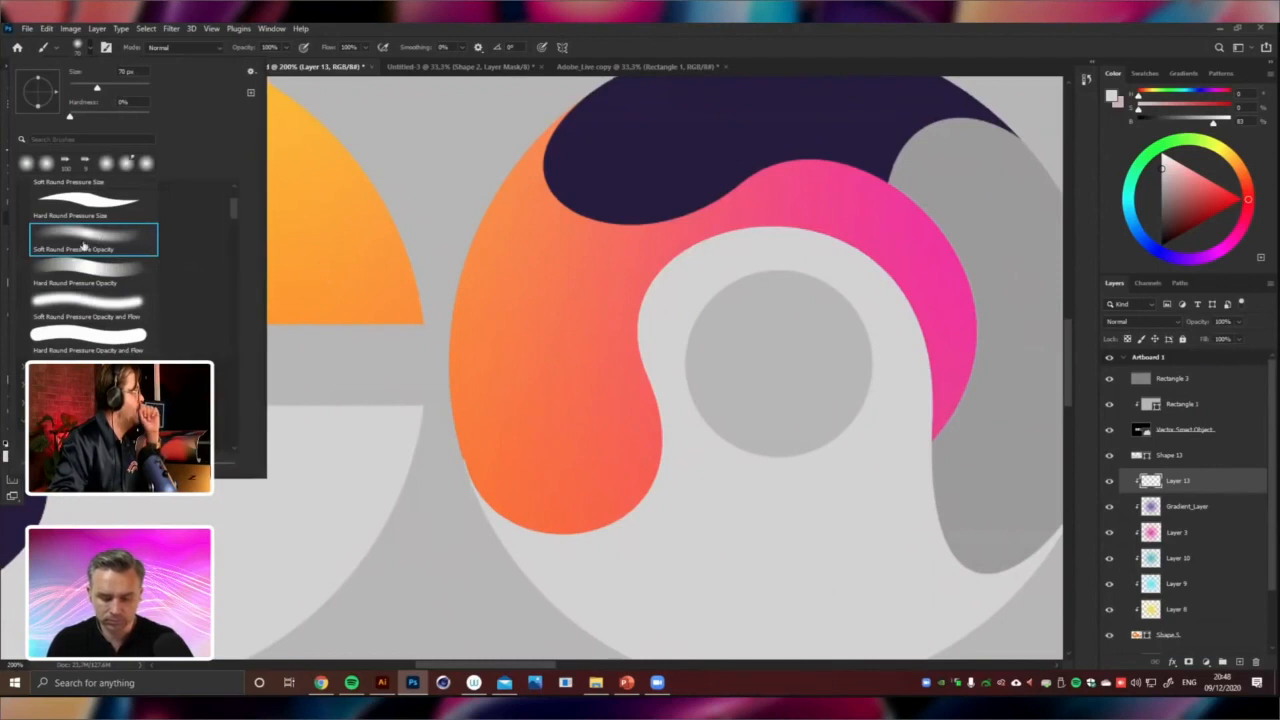
scroll(down, 3)
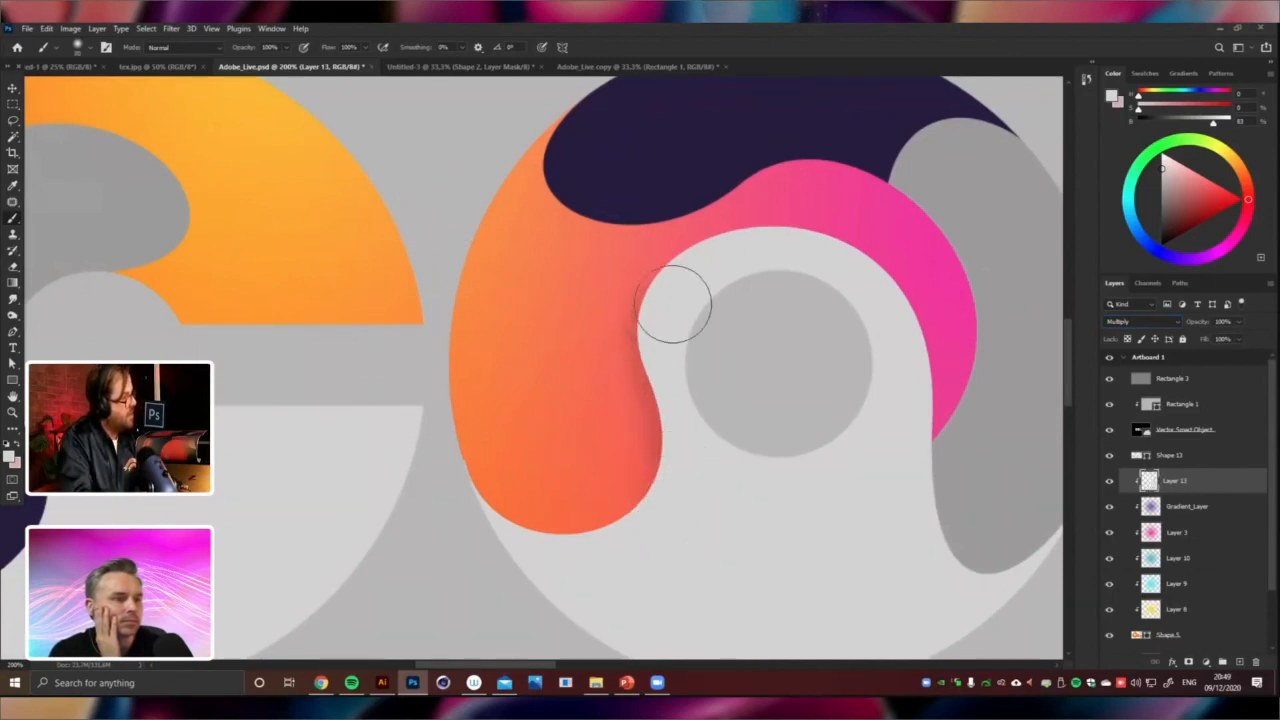
Brush a soft shadow down the orange swirl and another inside the yellow C arc
drag(675, 305, 640, 460)
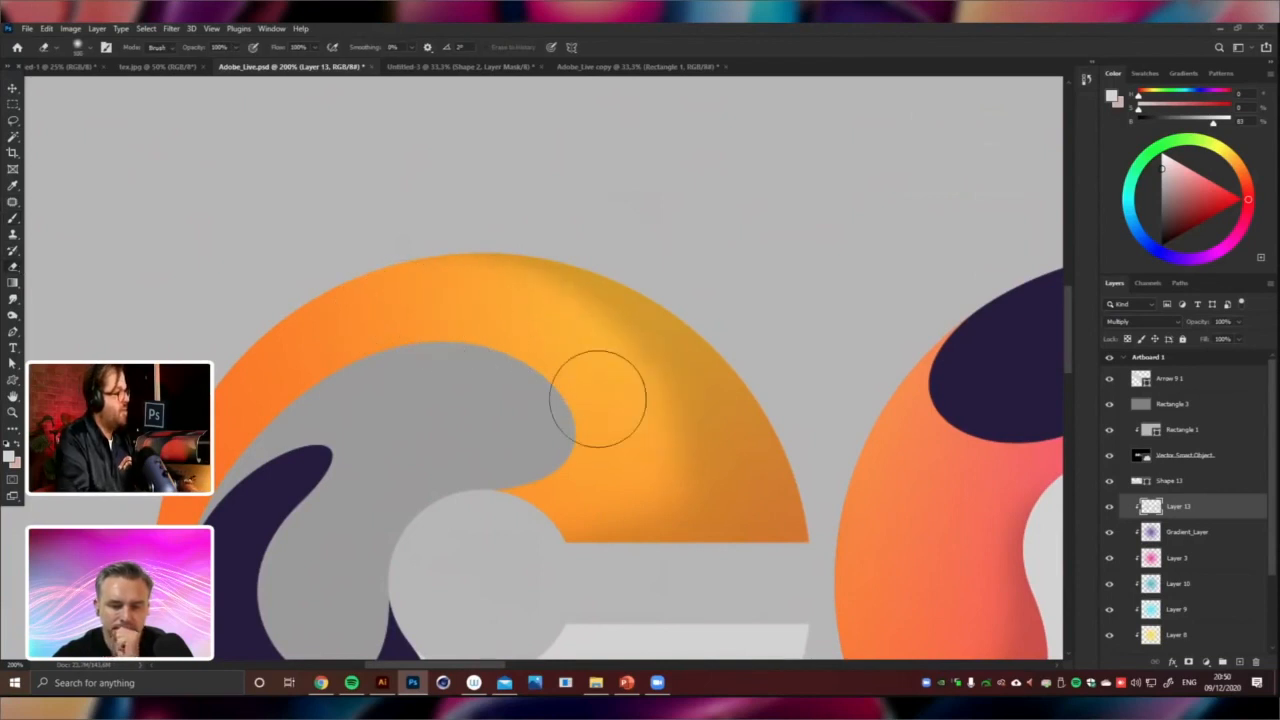
drag(600, 395, 545, 450)
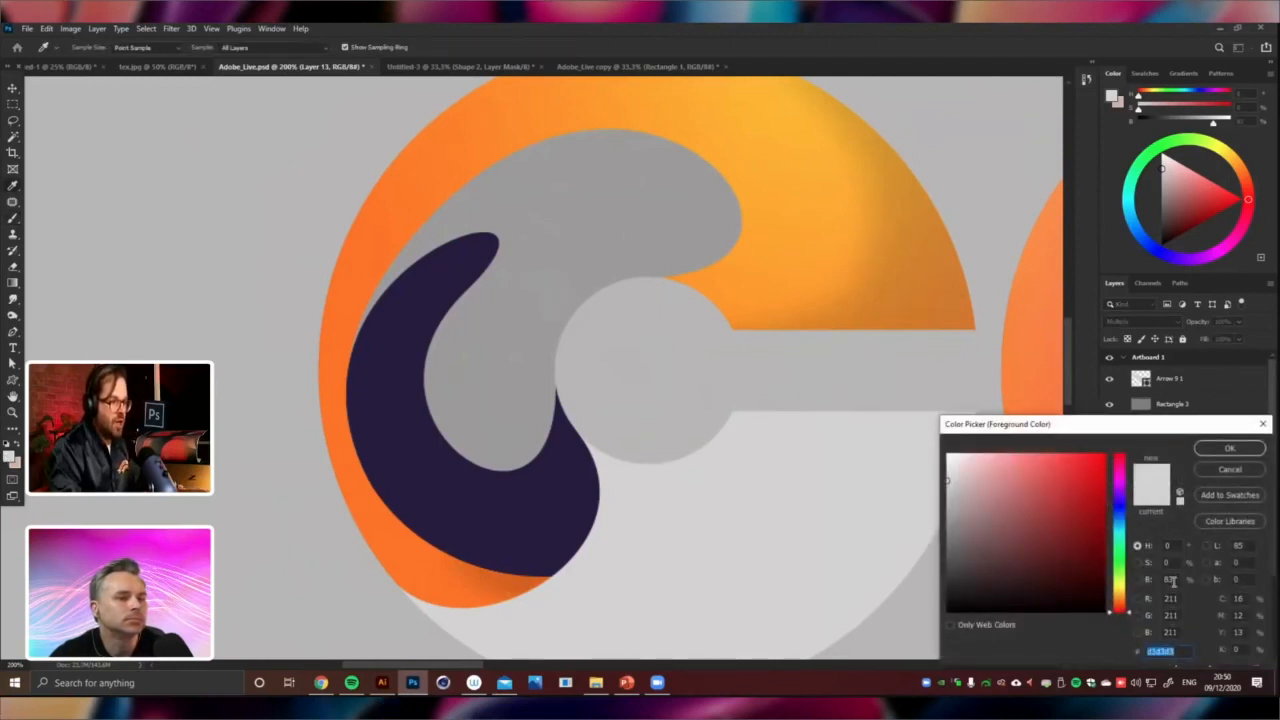
Set the foreground colour to light gray d3d3d3 in the Color Picker
click(1229, 448)
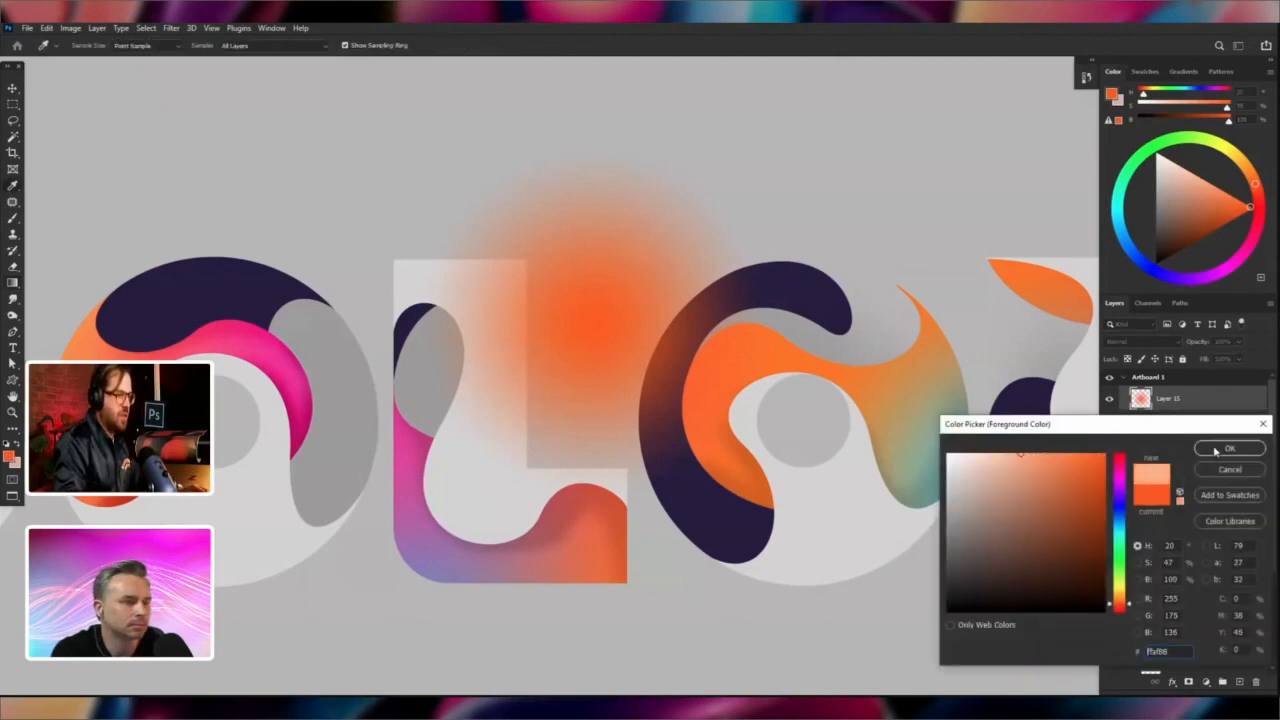
Duplicate the orange glow Layer 15, lighten it by +7, and merge the copies
click(1230, 448)
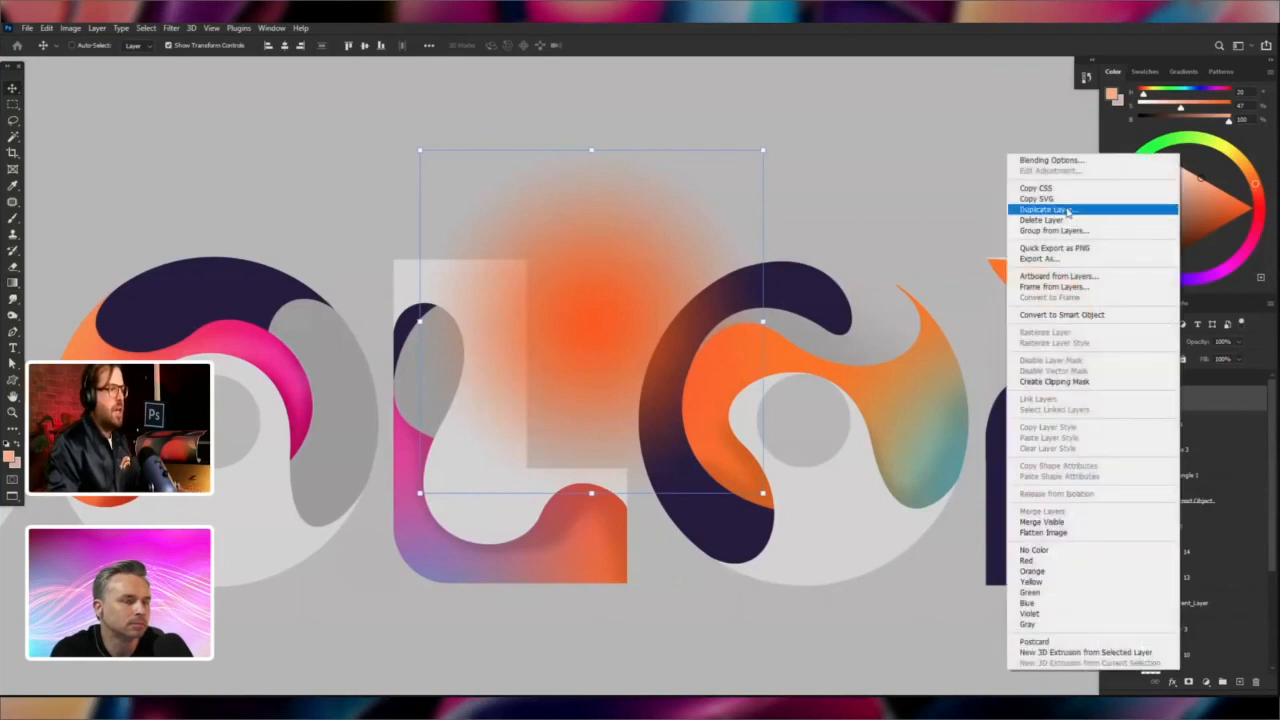
click(1043, 209)
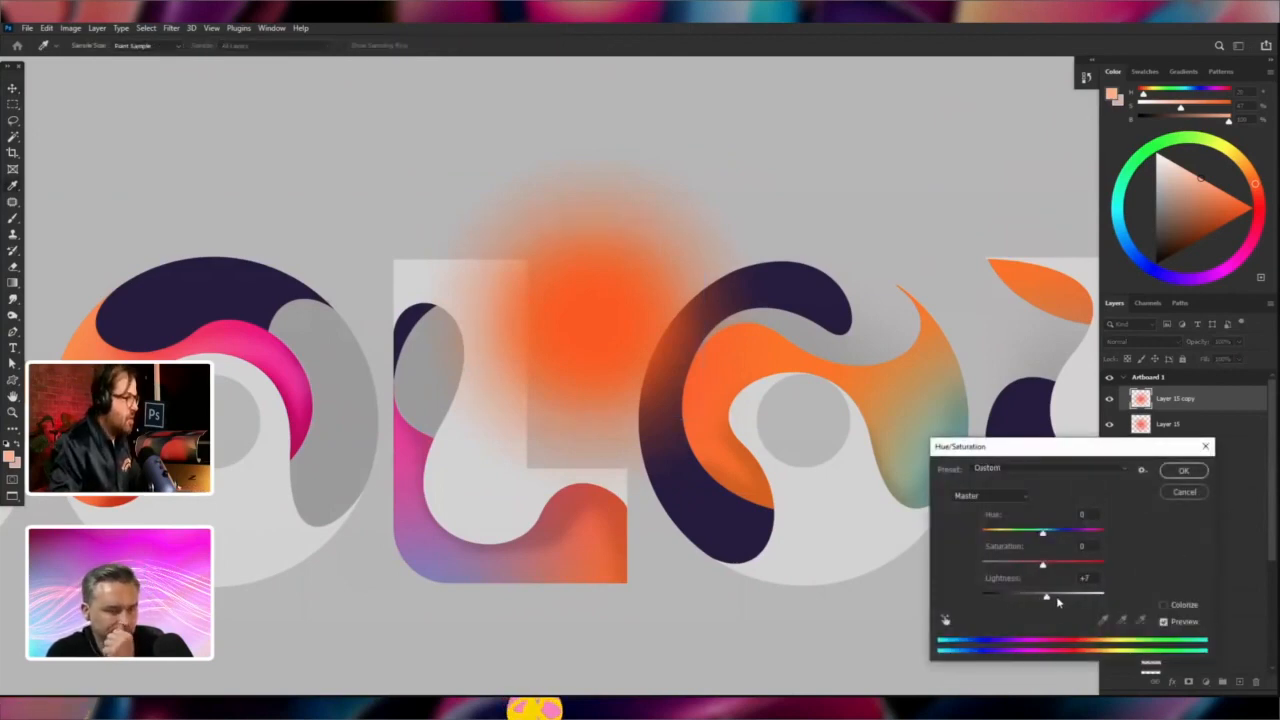
click(1184, 470)
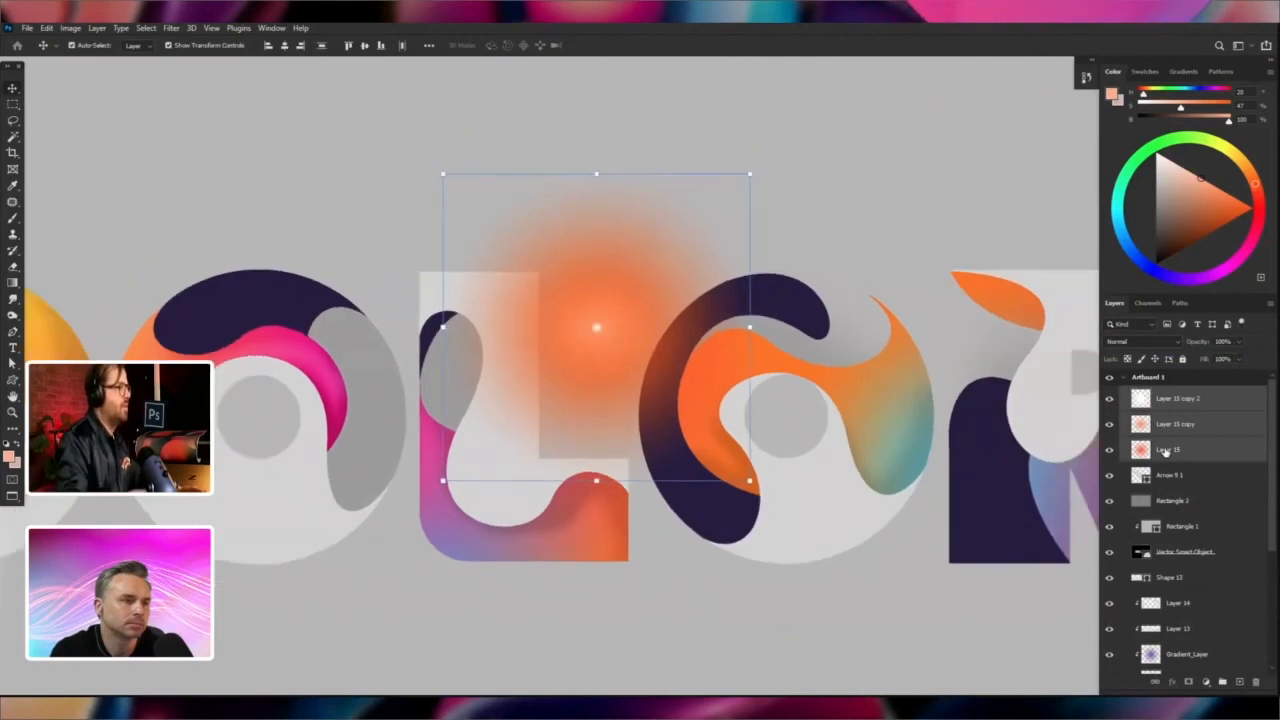
right_click(1168, 449)
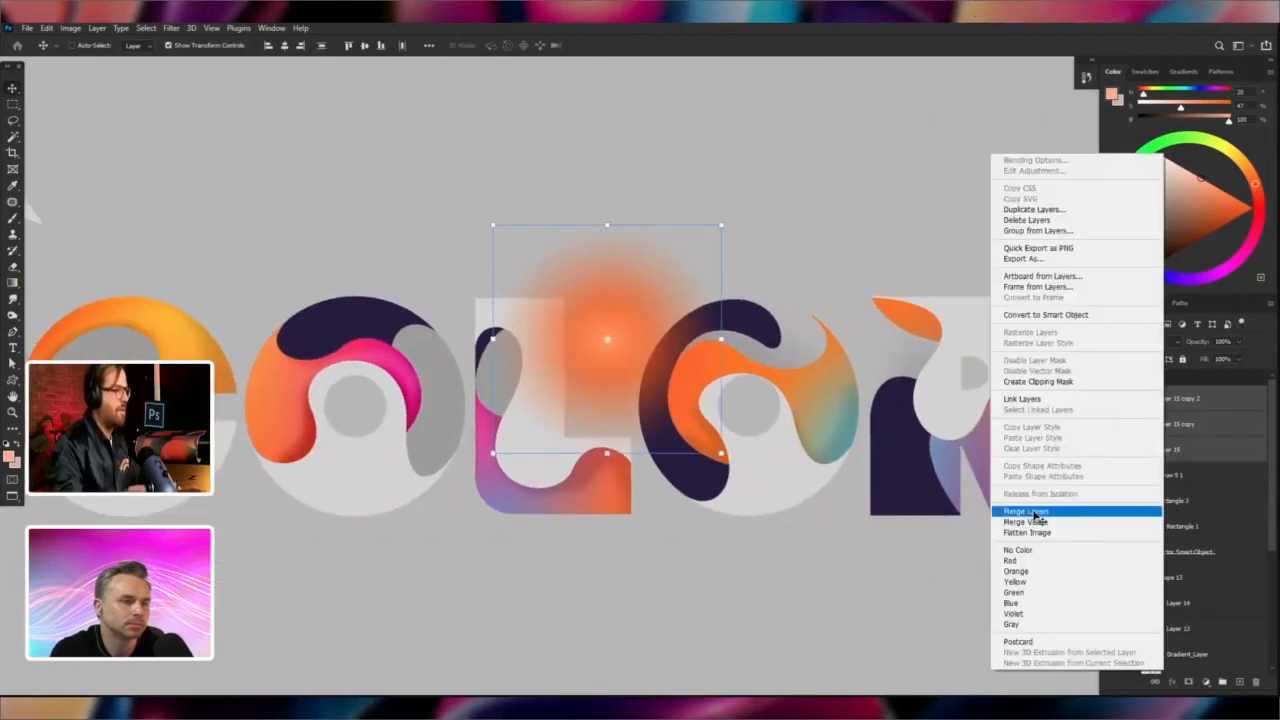
click(1024, 511)
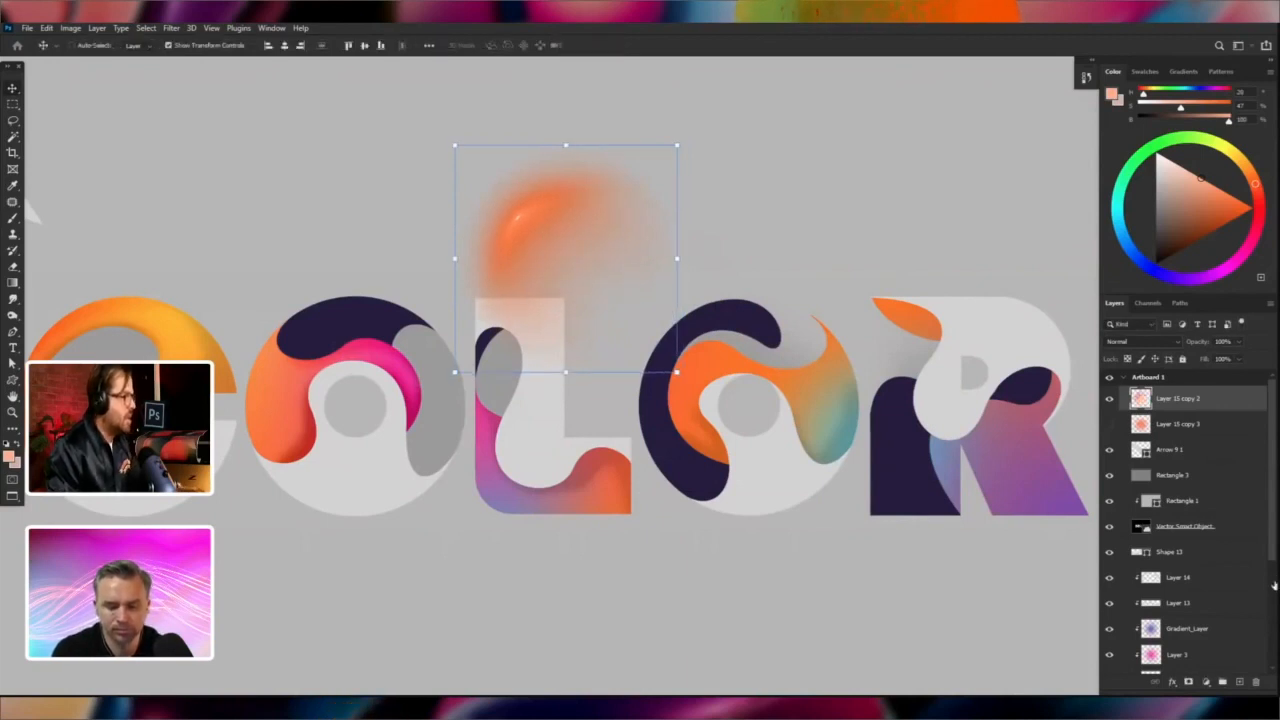
Warp the orange glow blob into a curved crescent highlight streak
click(1140, 341)
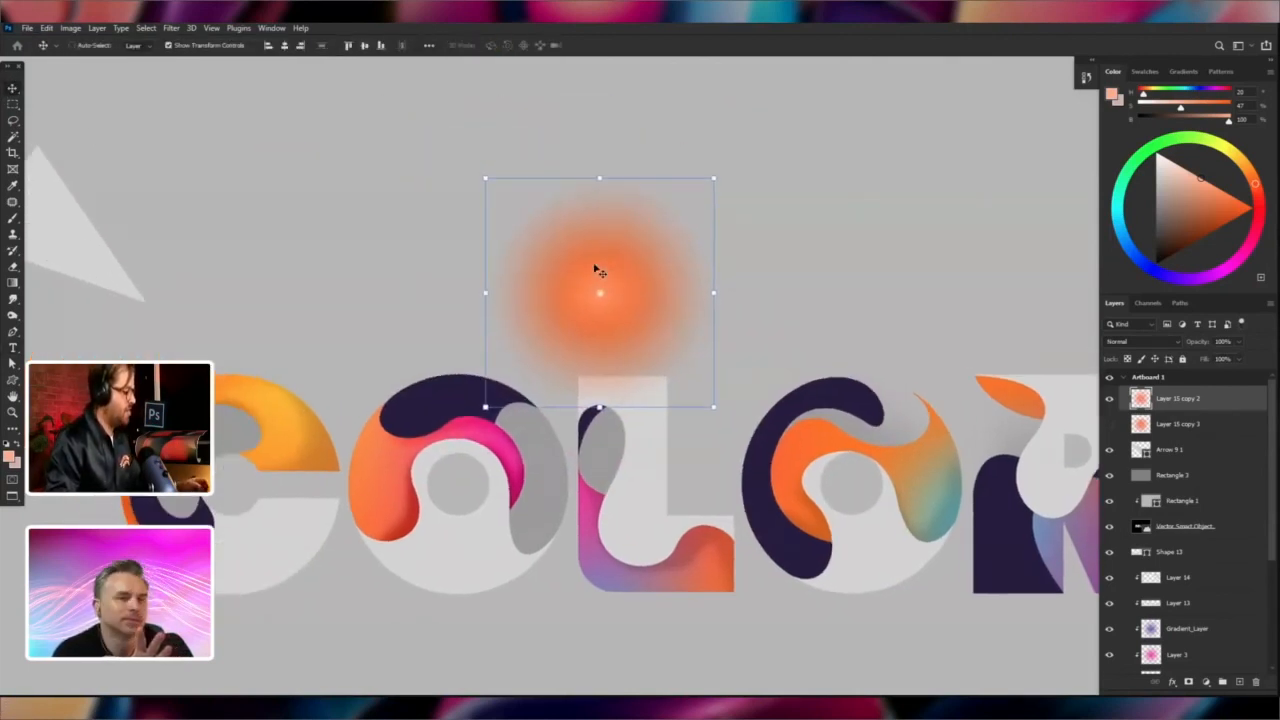
right_click(600, 270)
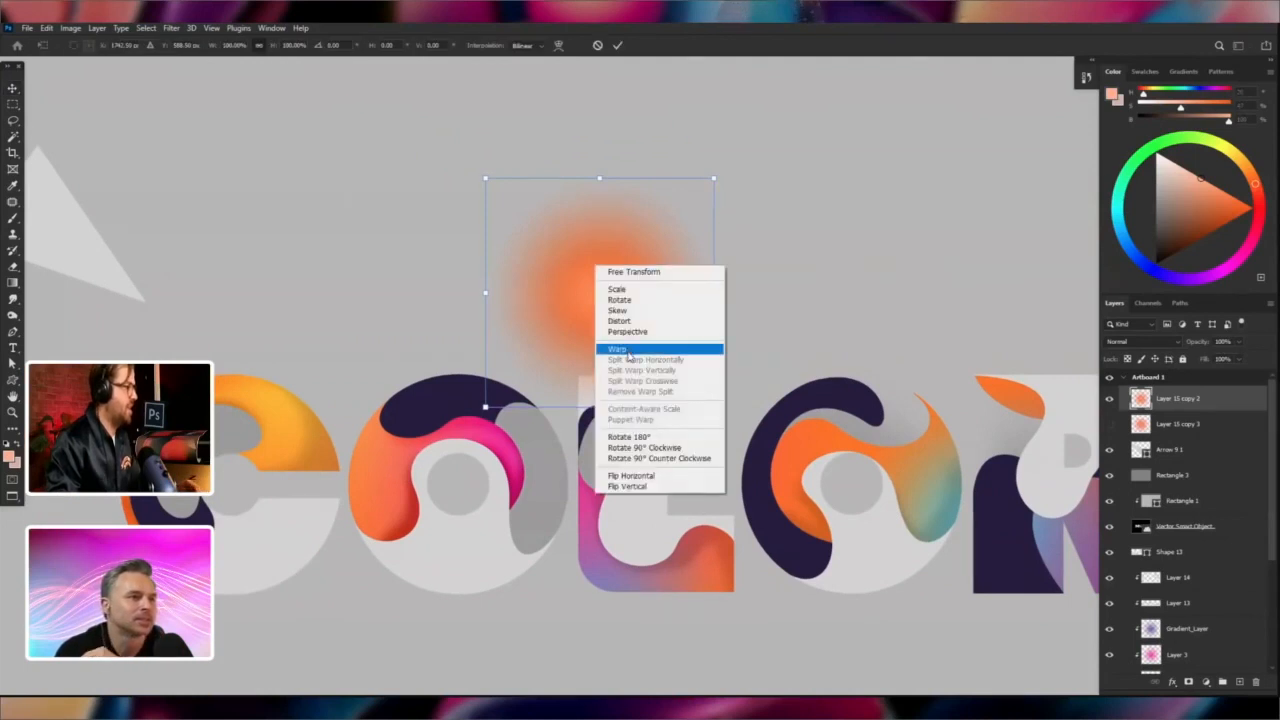
click(617, 348)
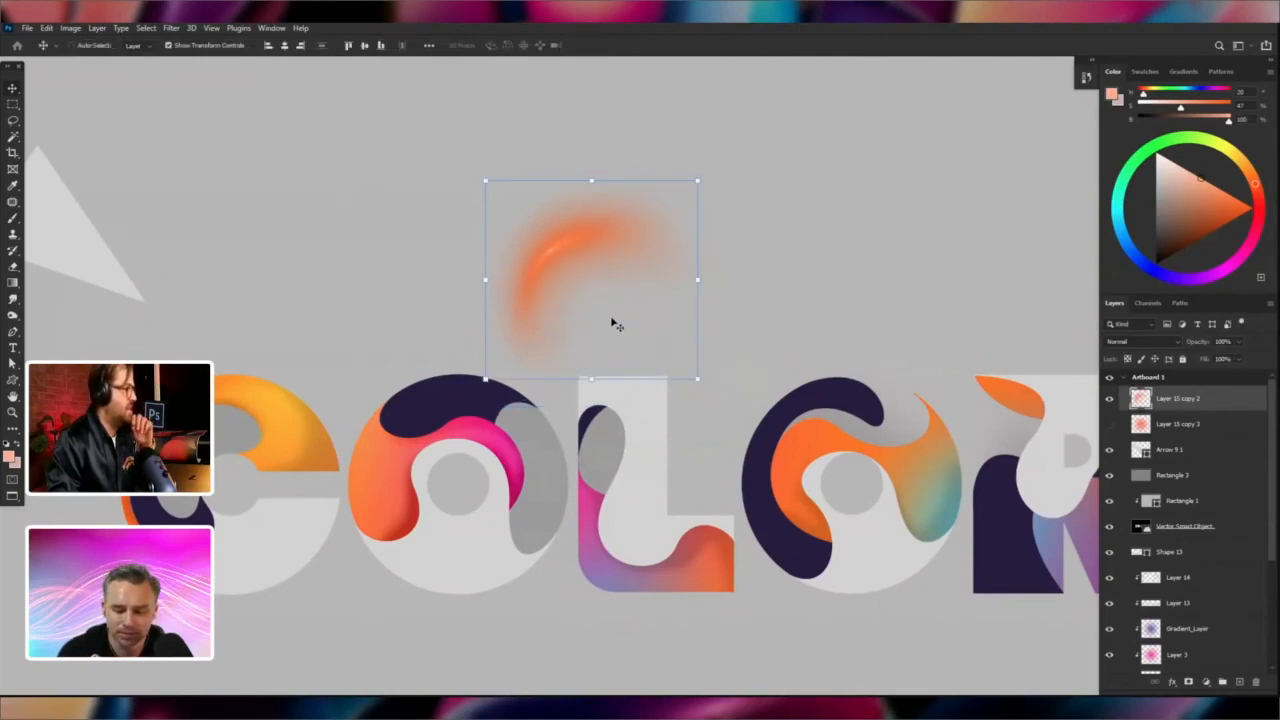
drag(590, 280, 843, 478)
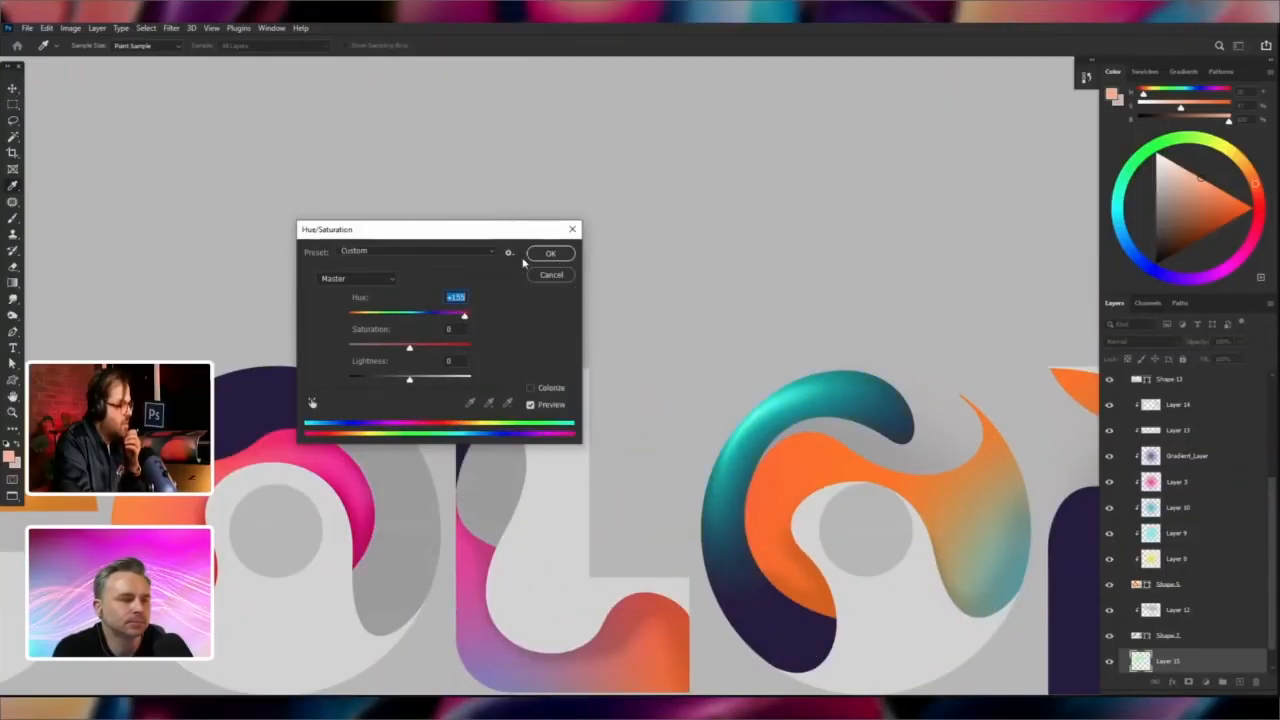
Apply Hue/Saturation with Hue +155 to turn the second O's swirl teal
click(550, 252)
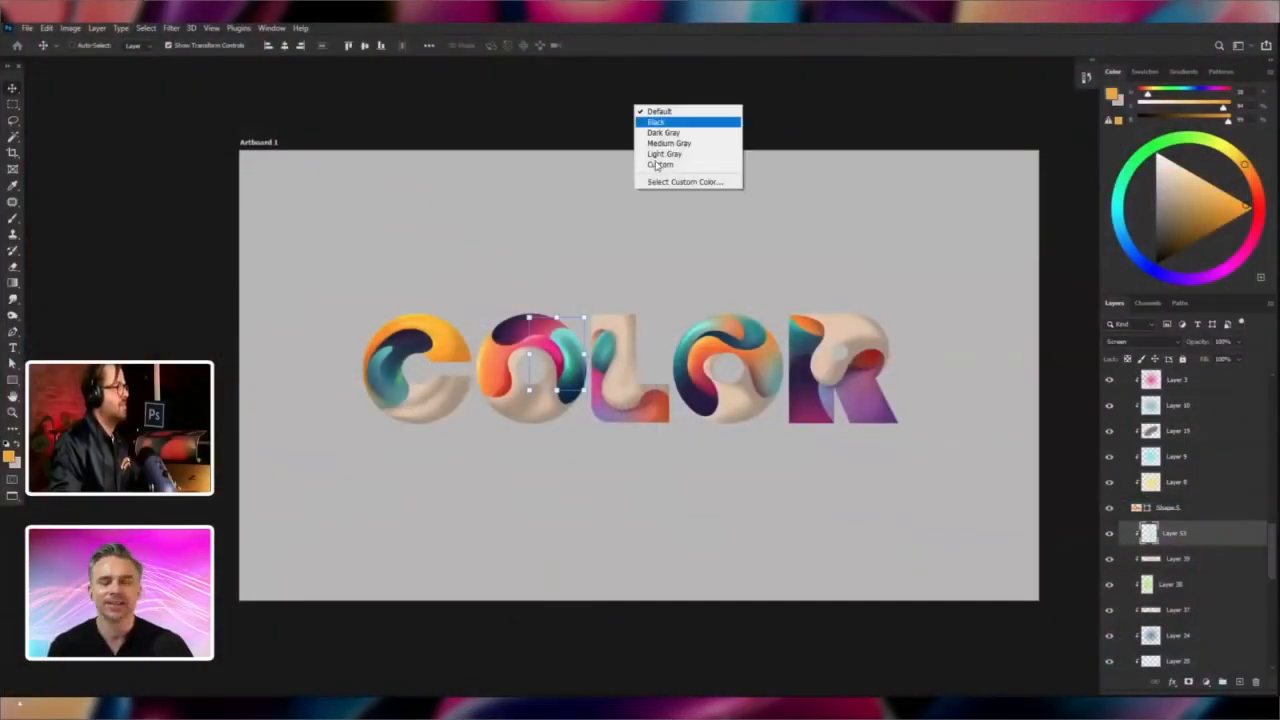
Choose Select Custom Color for the pasteboard background around the artboard
click(684, 182)
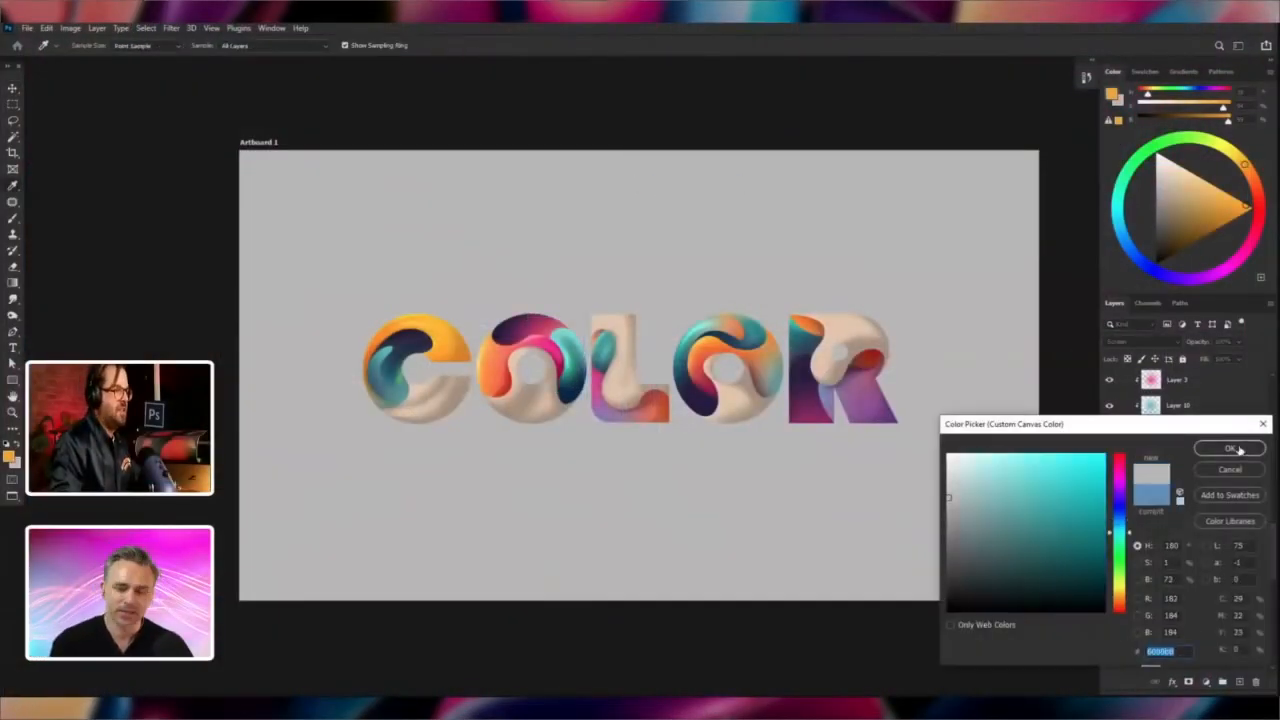